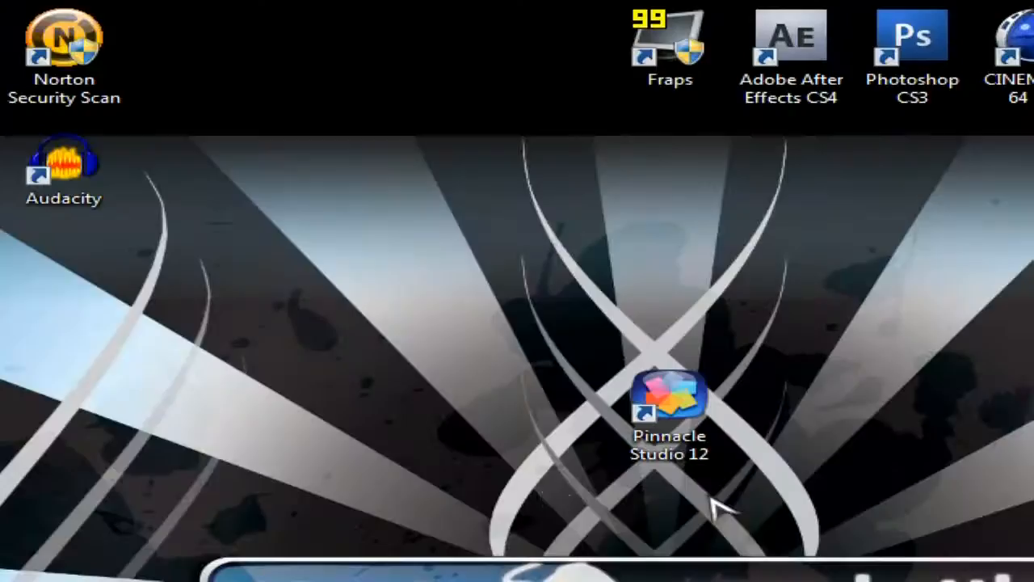
pyautogui.moveTo(646, 461)
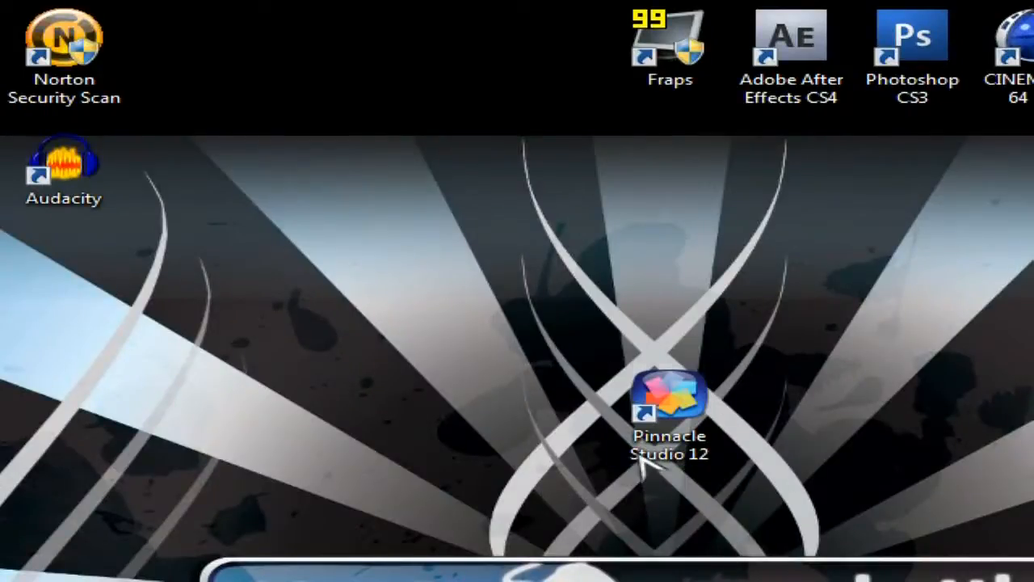
# - Launch Pinnacle Studio 12 from the desktop and switch to Capture mode
pyautogui.click(669, 404)
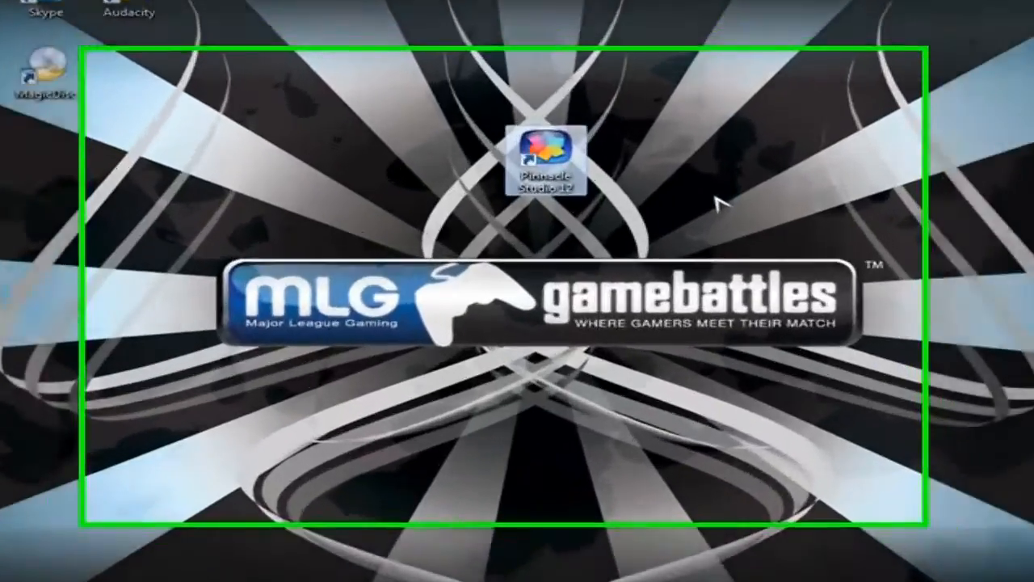
pyautogui.doubleClick(550, 159)
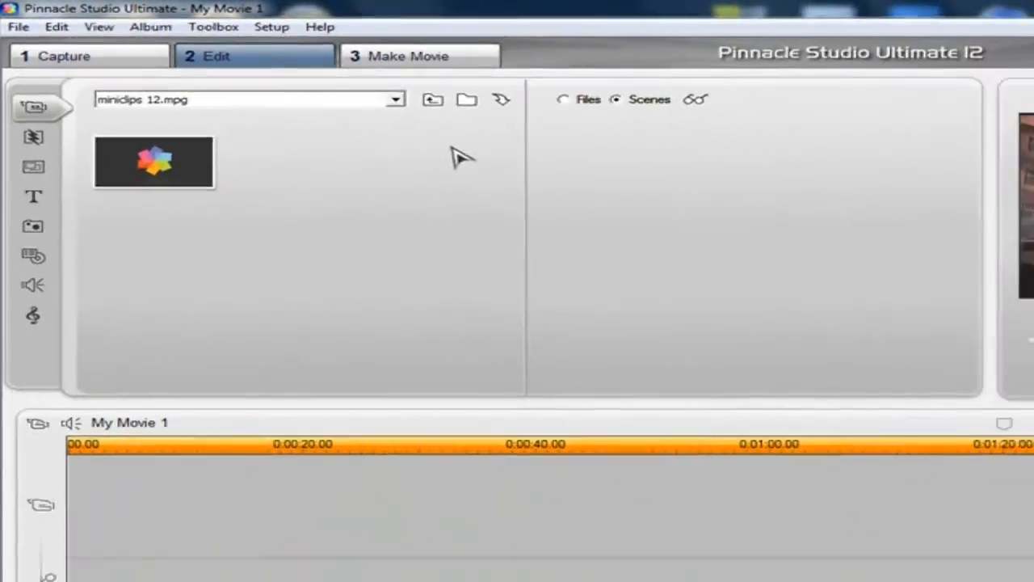
pyautogui.click(54, 55)
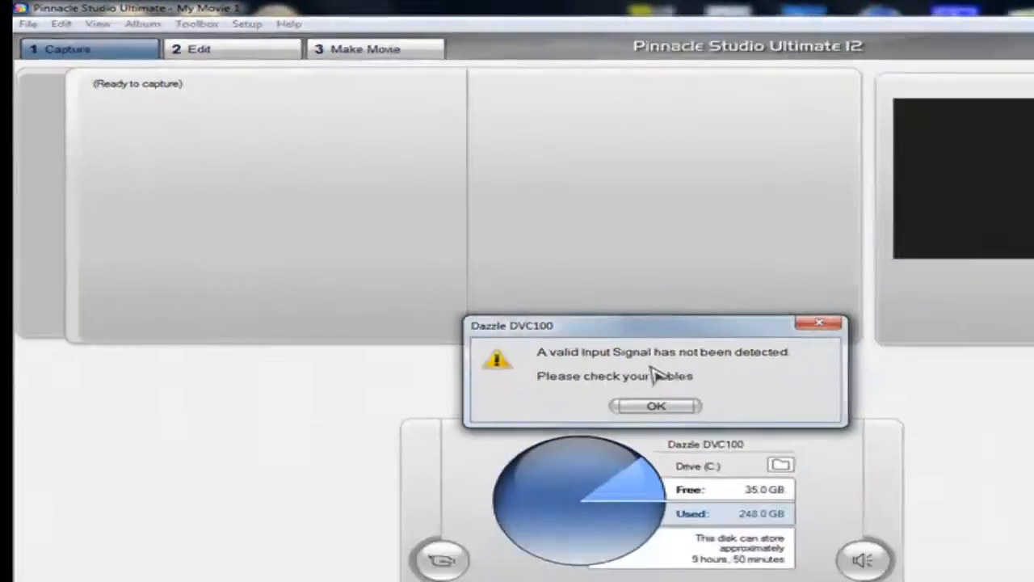
# - Dismiss the Dazzle DVC100 no-signal warning and bring up the custom capture Setup Options
pyautogui.click(656, 406)
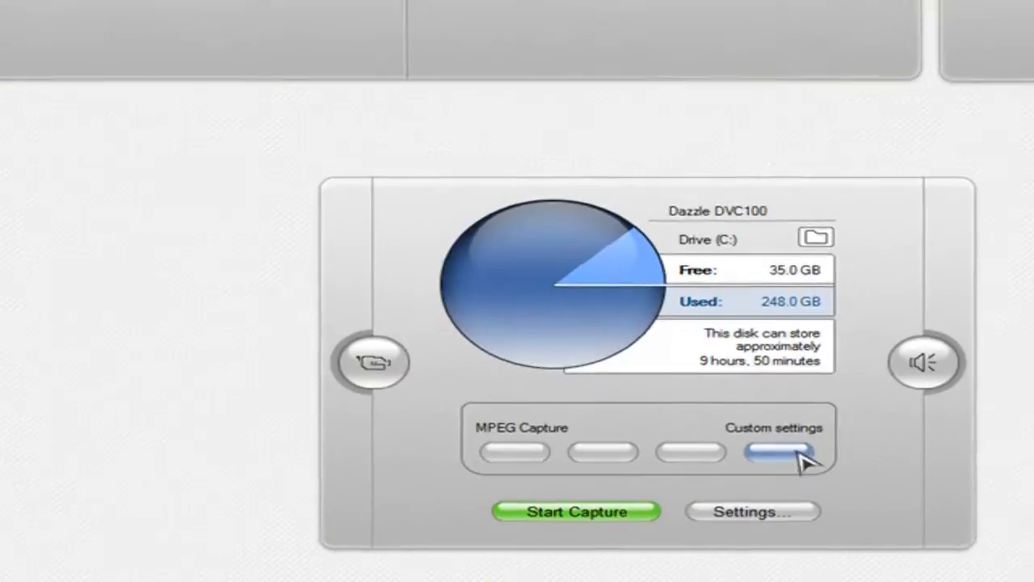
pyautogui.click(773, 454)
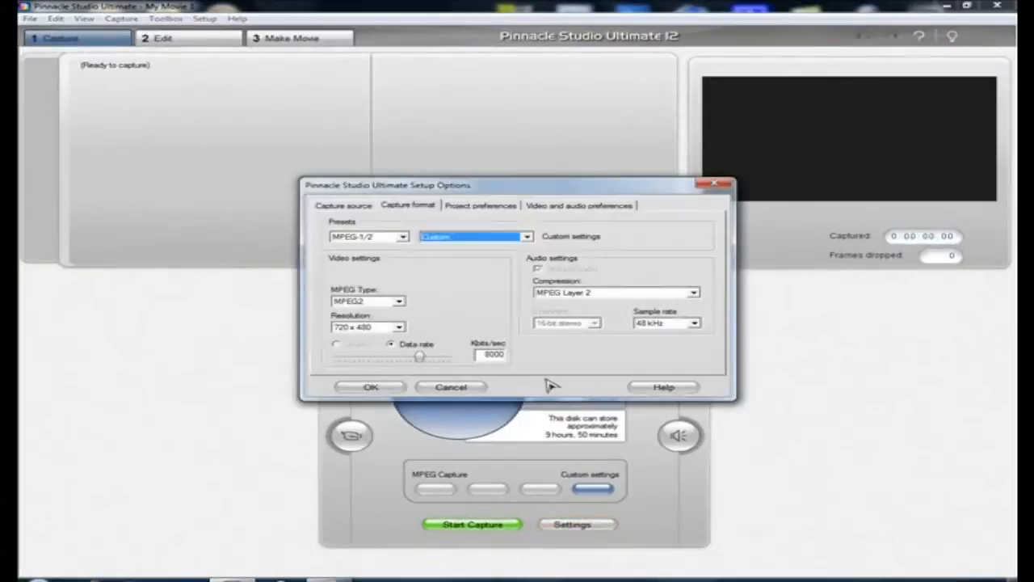
pyautogui.moveTo(327, 198)
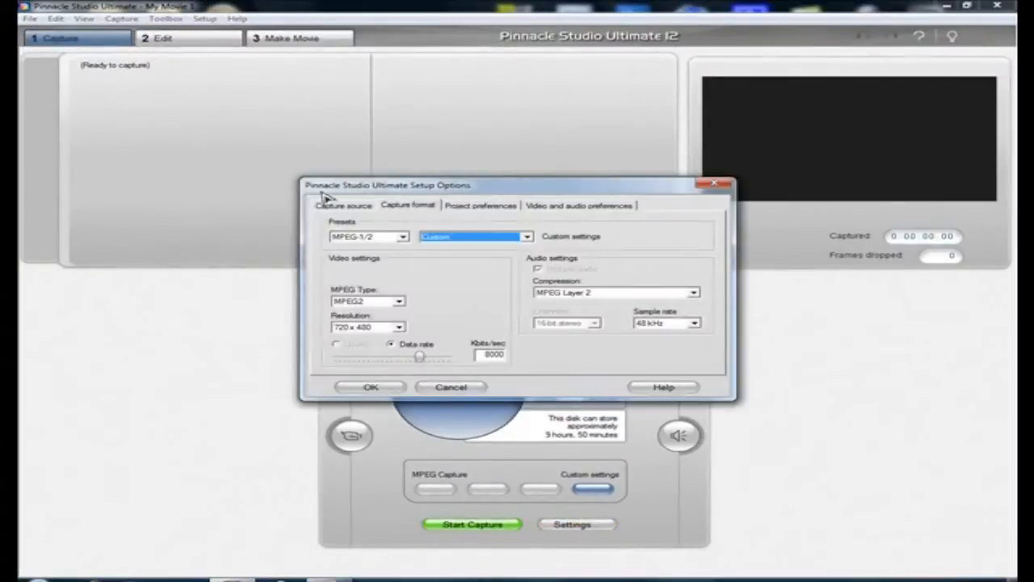
# - Set Dazzle DVC100 as both the video and audio capture device on Capture source
pyautogui.click(342, 203)
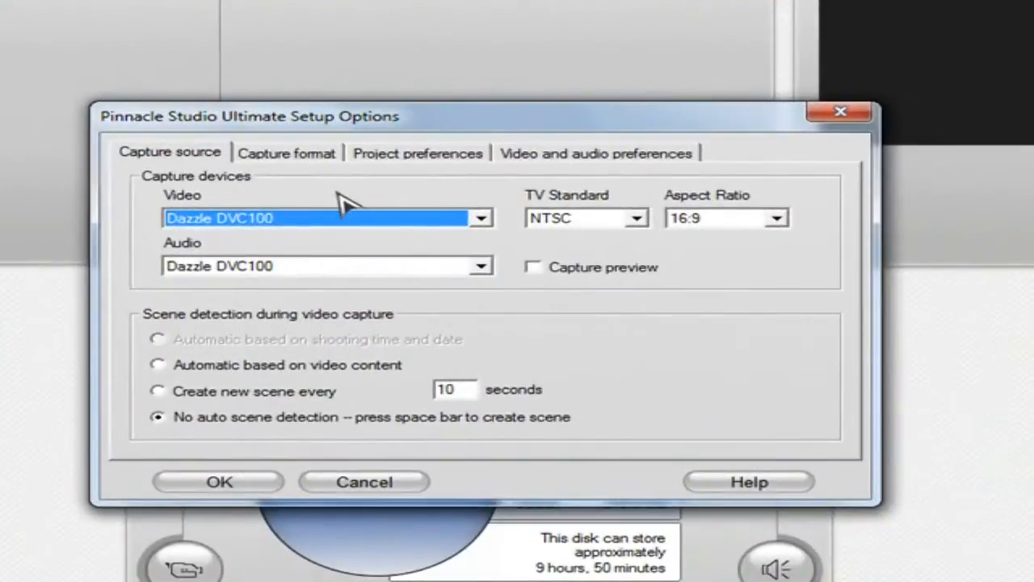
pyautogui.click(482, 218)
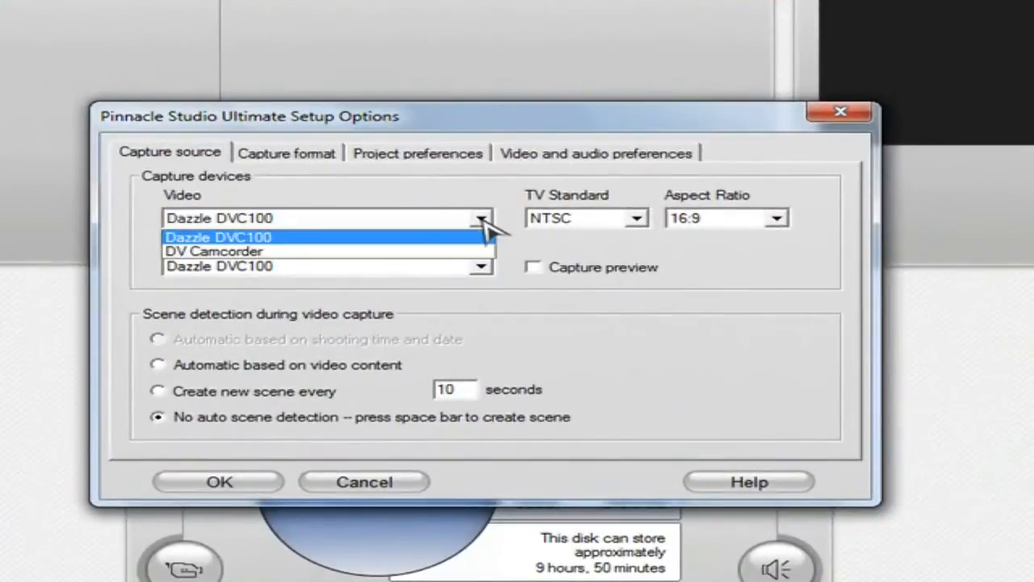
pyautogui.click(216, 236)
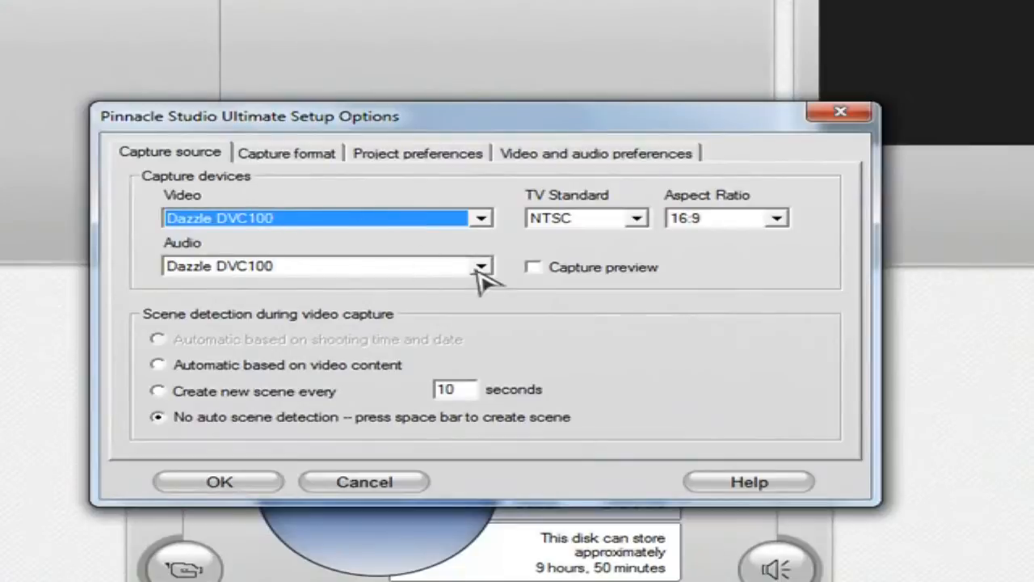
pyautogui.click(323, 265)
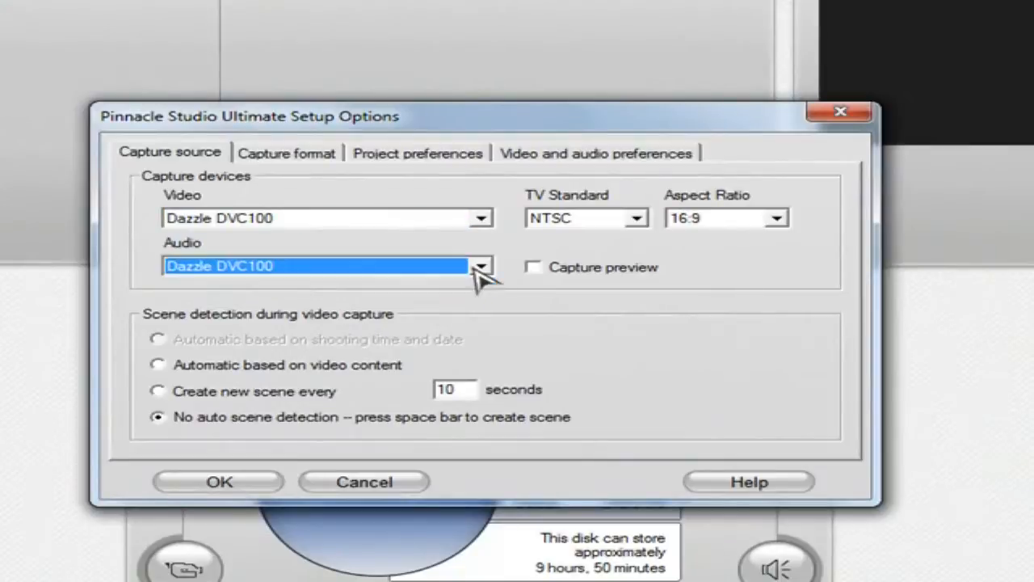
pyautogui.moveTo(186, 437)
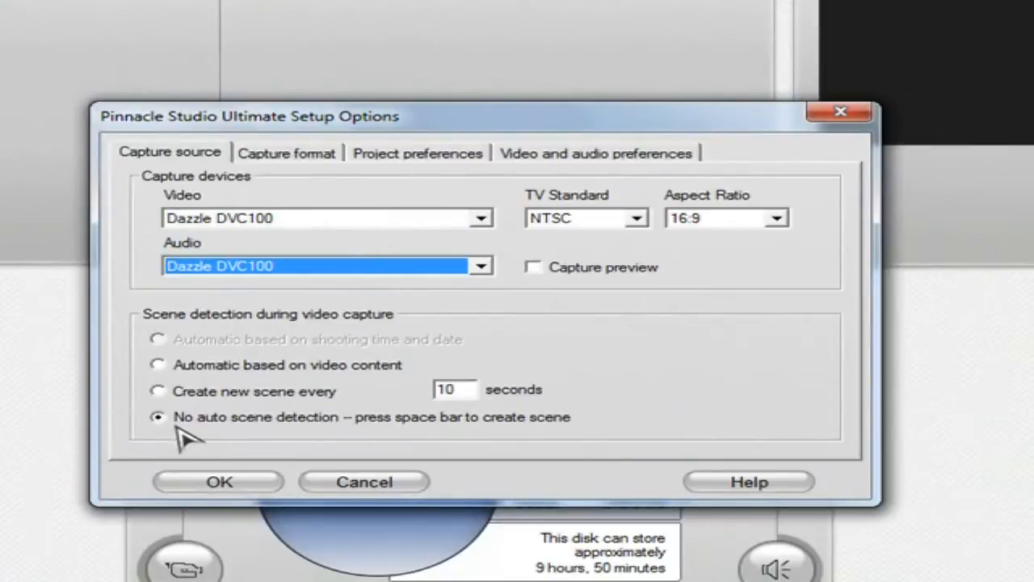
pyautogui.moveTo(213, 331)
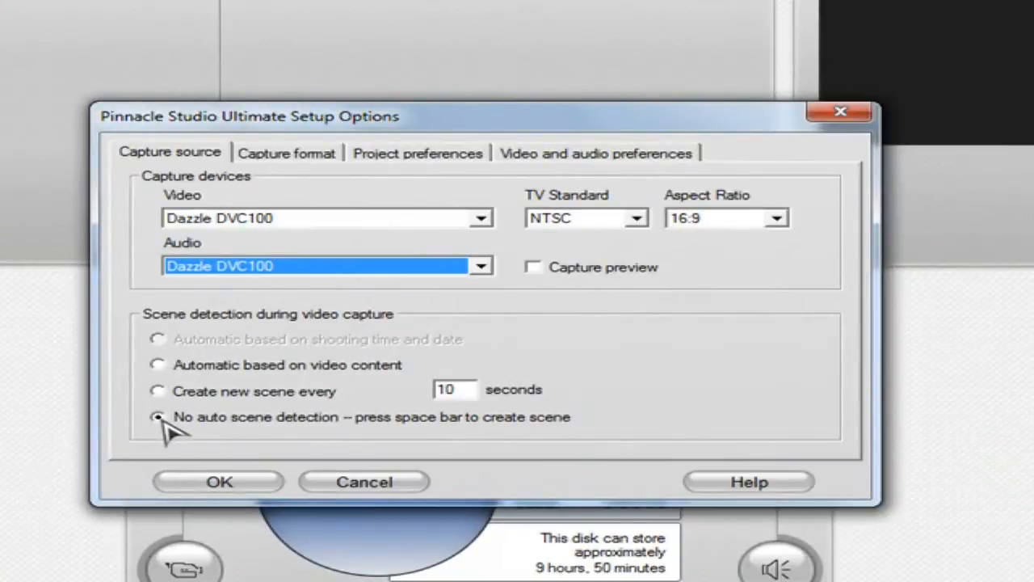
pyautogui.moveTo(633, 226)
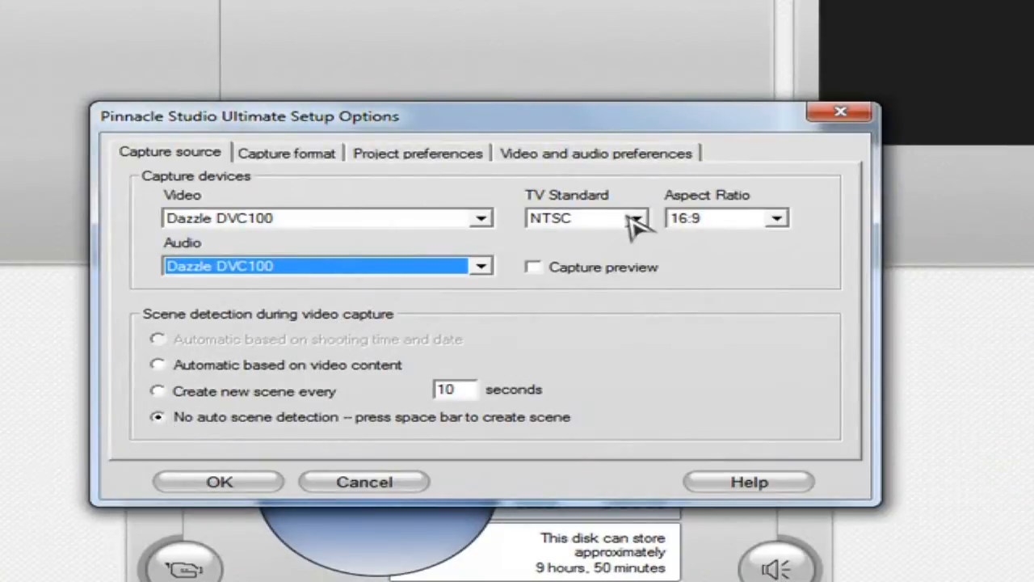
# - Keep NTSC as the TV standard and 16:9 as the aspect ratio
pyautogui.click(638, 218)
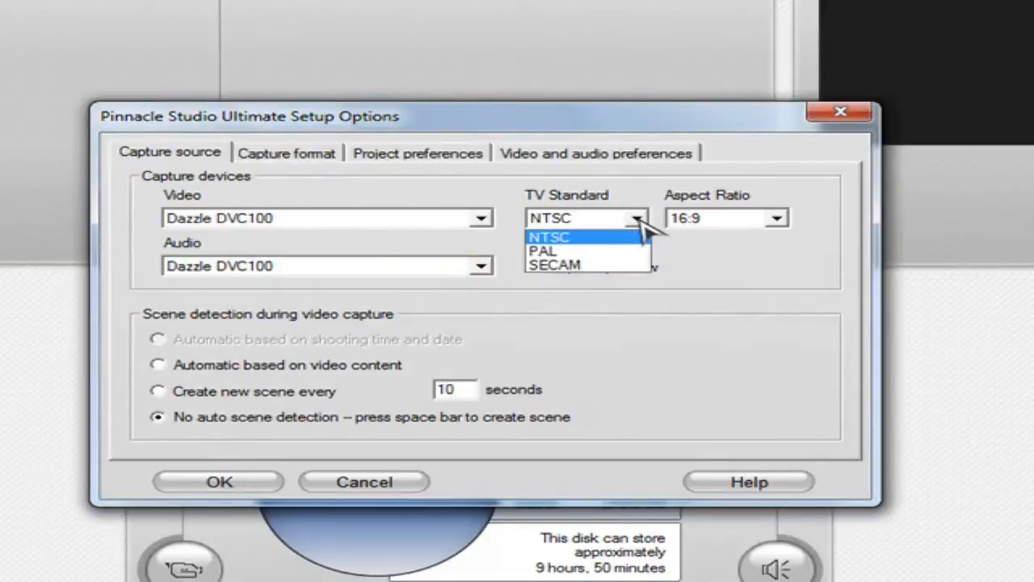
pyautogui.moveTo(580, 256)
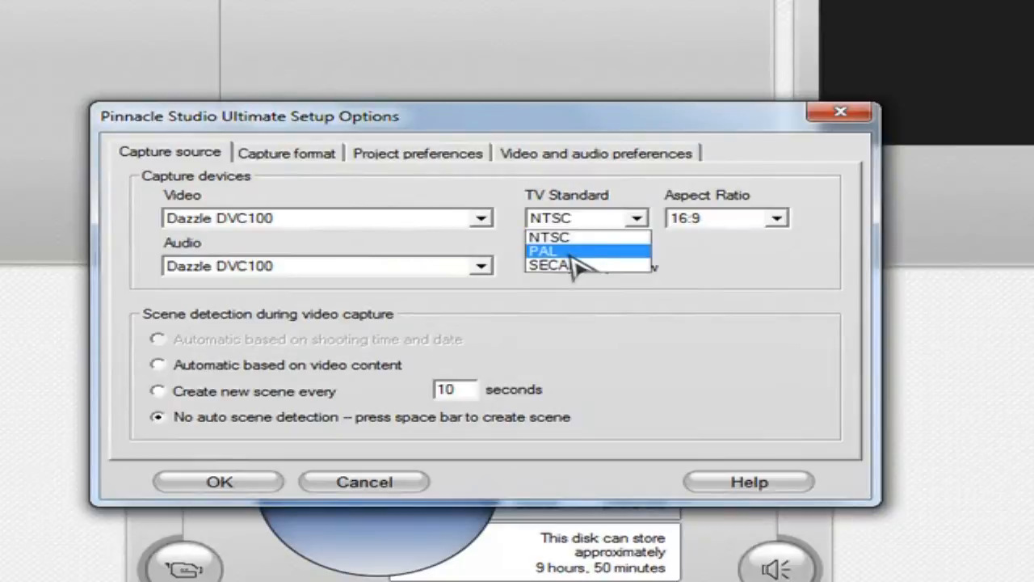
pyautogui.click(541, 252)
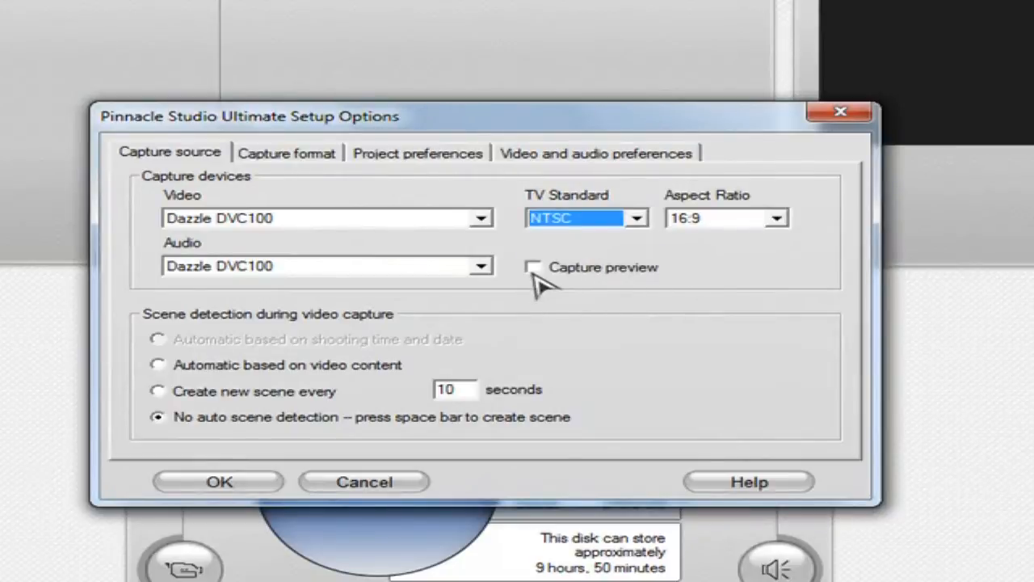
pyautogui.moveTo(611, 320)
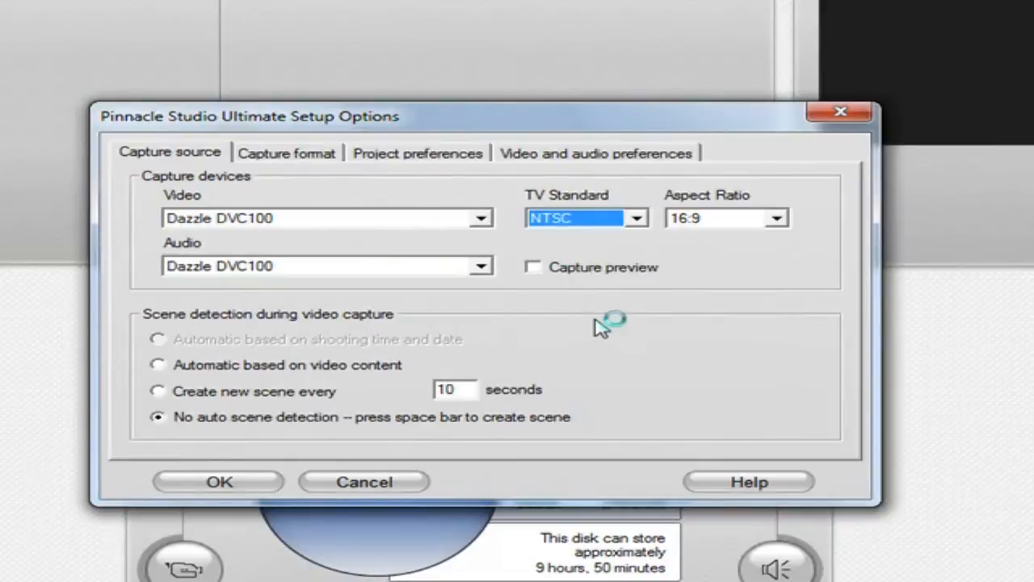
pyautogui.moveTo(768, 229)
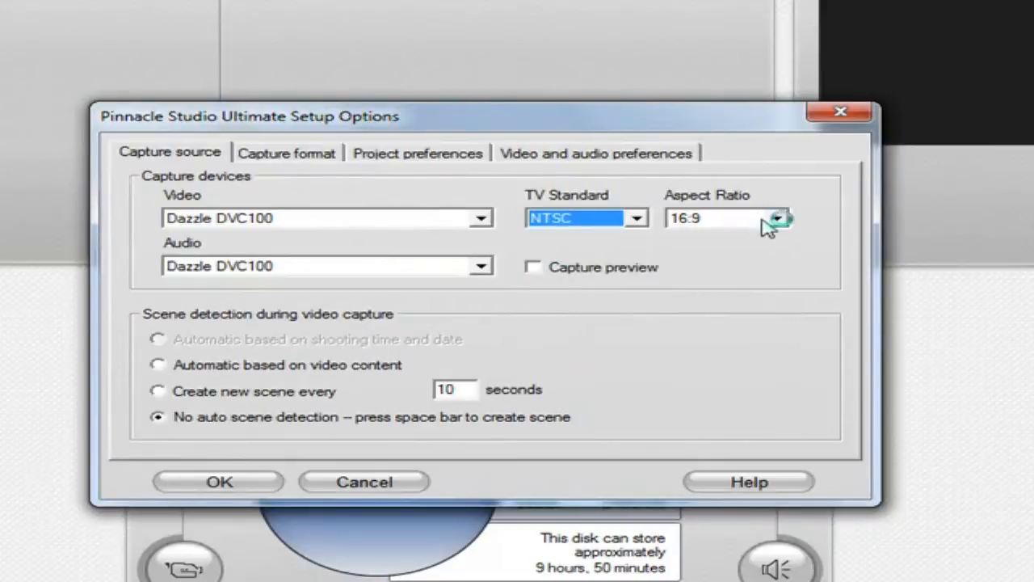
pyautogui.click(779, 219)
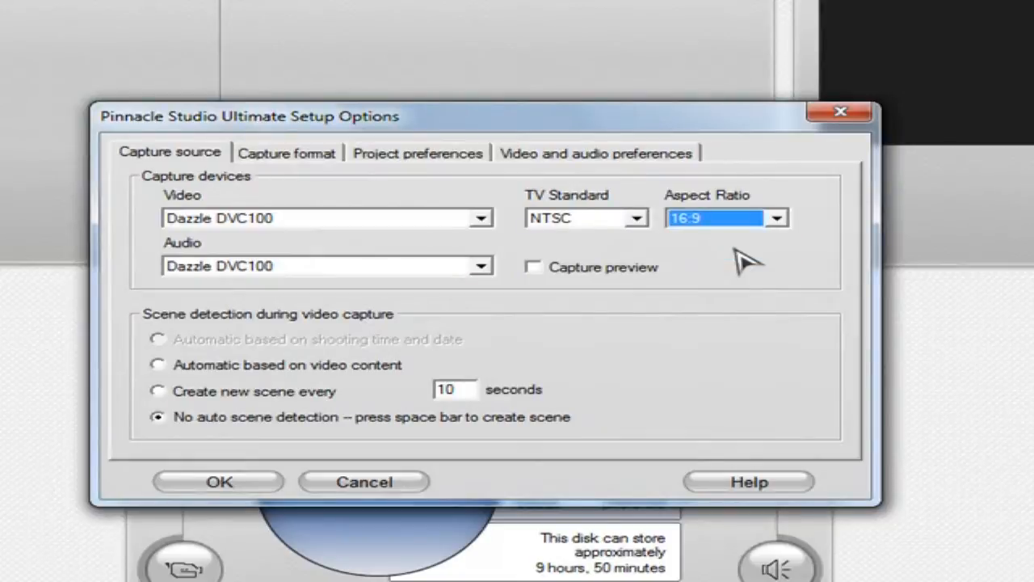
pyautogui.moveTo(305, 176)
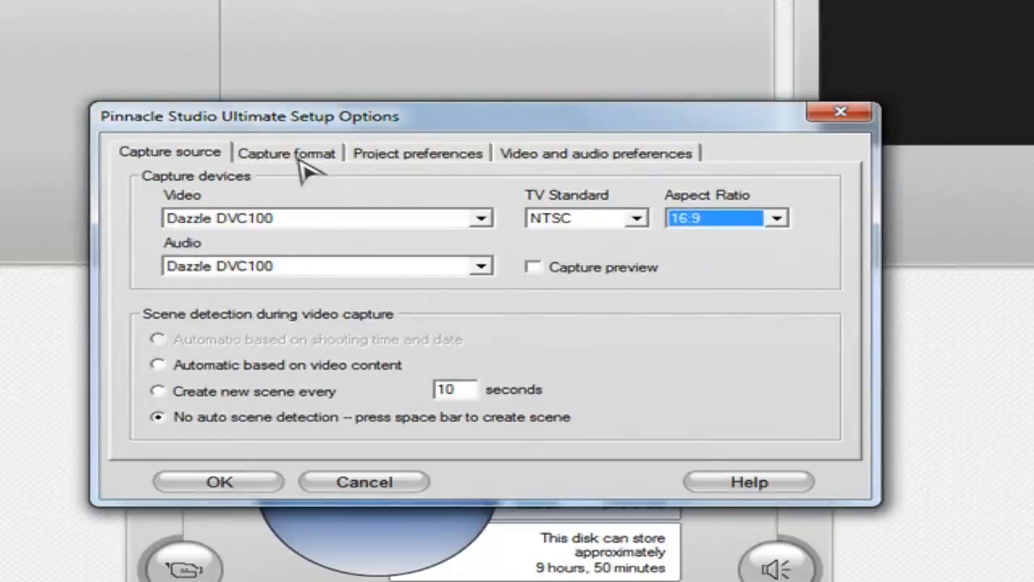
# - Keep the MPEG-1/2 Custom capture preset with MPEG-2 at 720 x 480
pyautogui.click(286, 152)
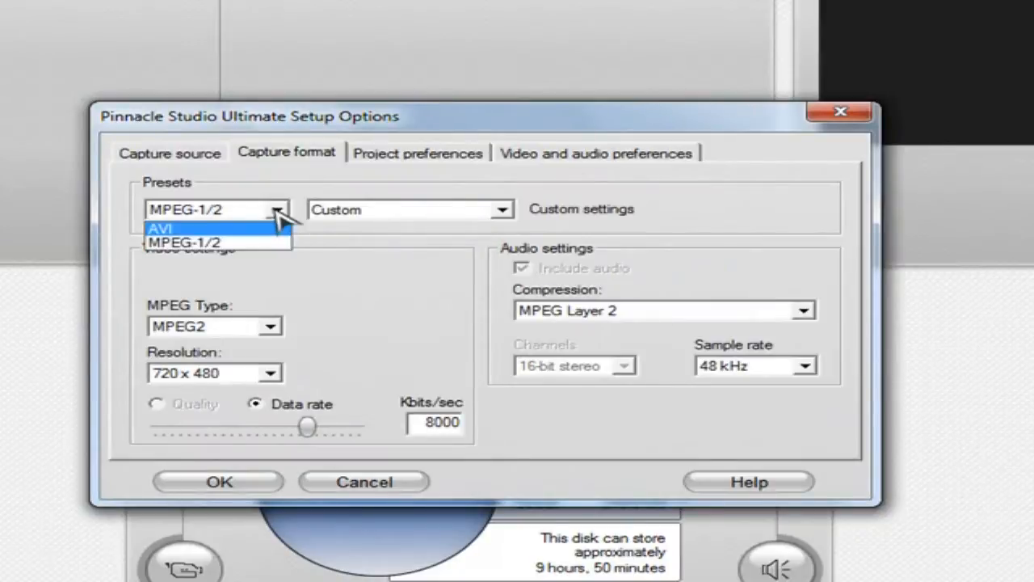
pyautogui.click(501, 210)
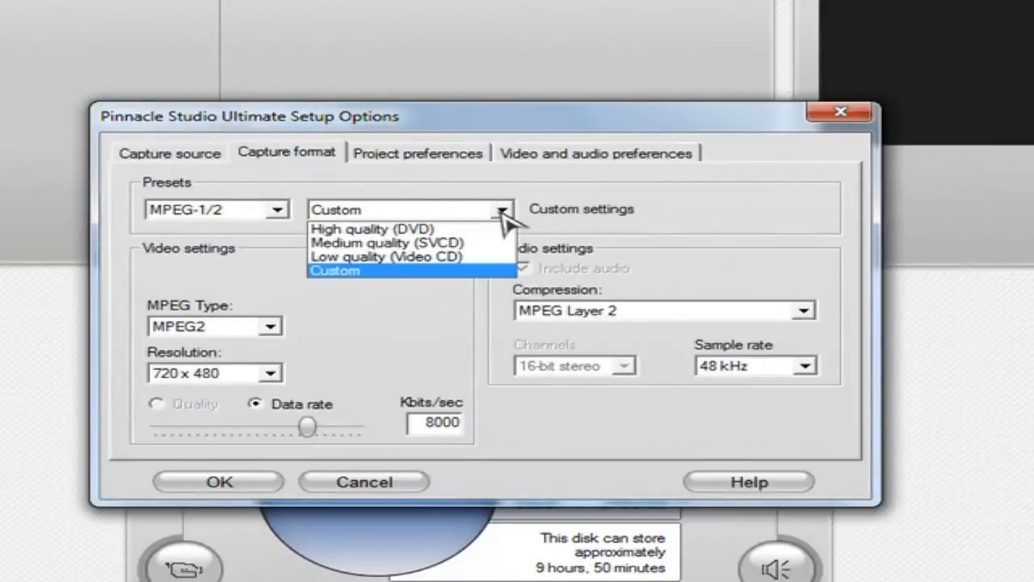
pyautogui.moveTo(372, 230)
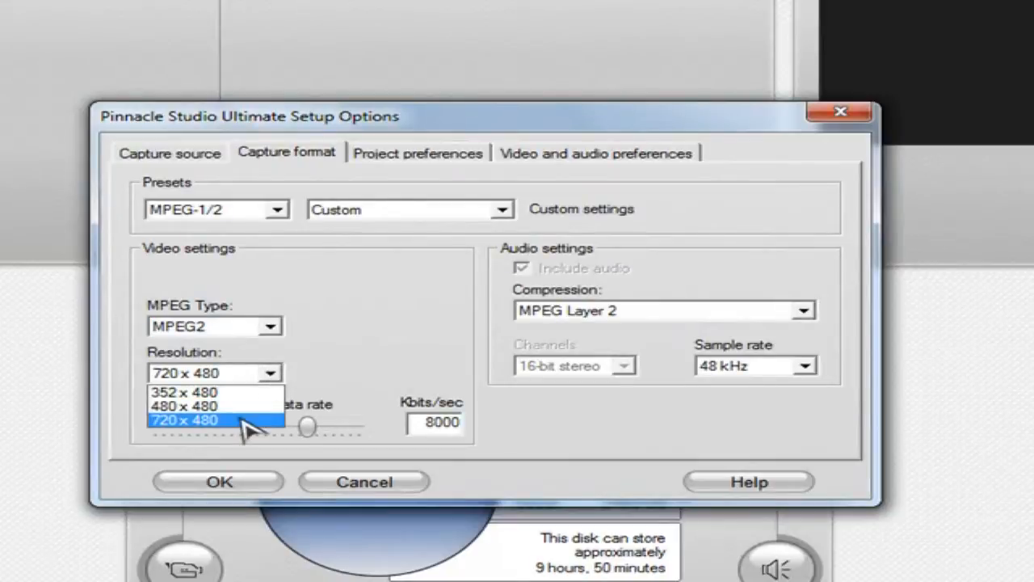
pyautogui.moveTo(229, 433)
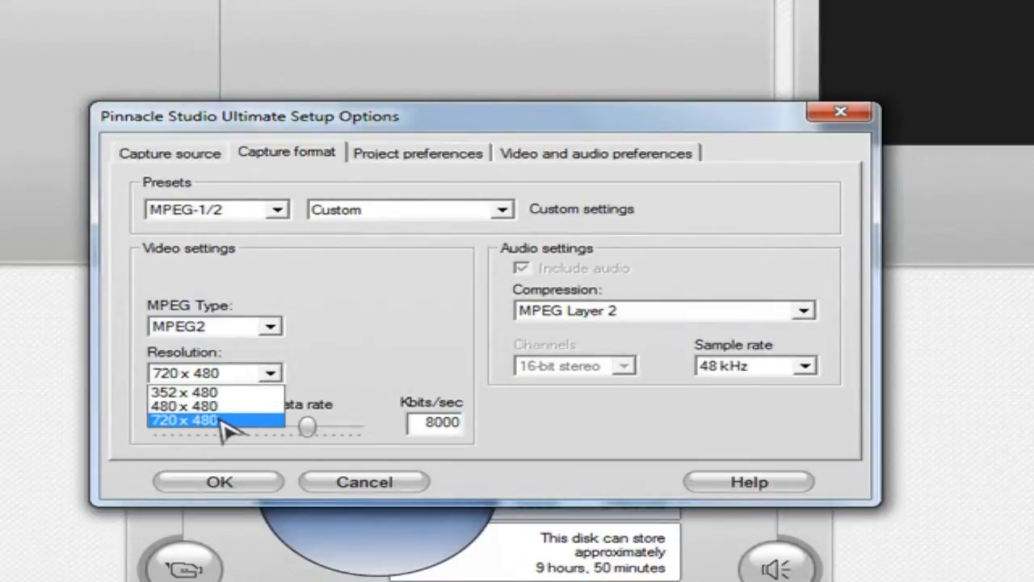
pyautogui.moveTo(225, 423)
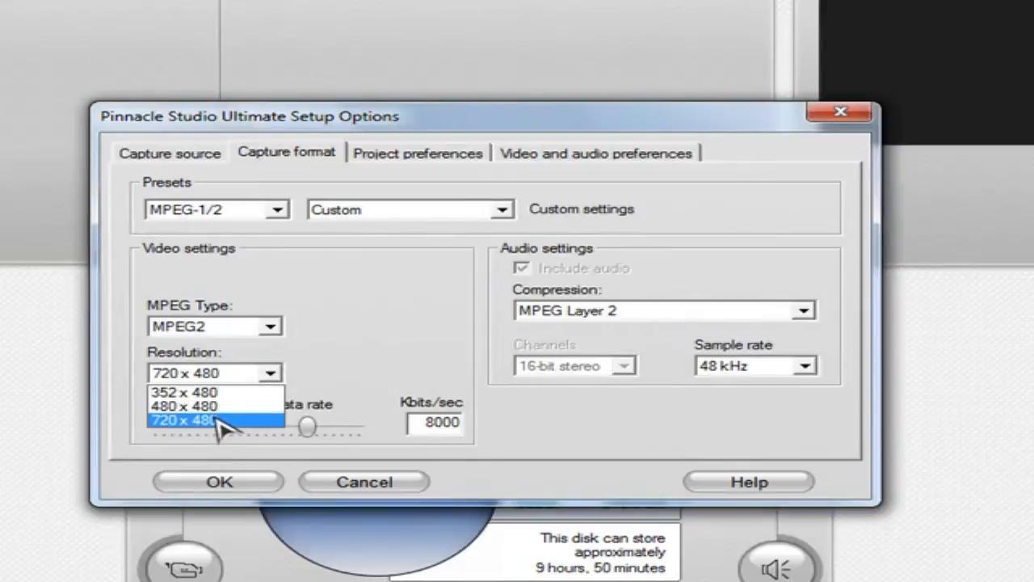
pyautogui.moveTo(343, 396)
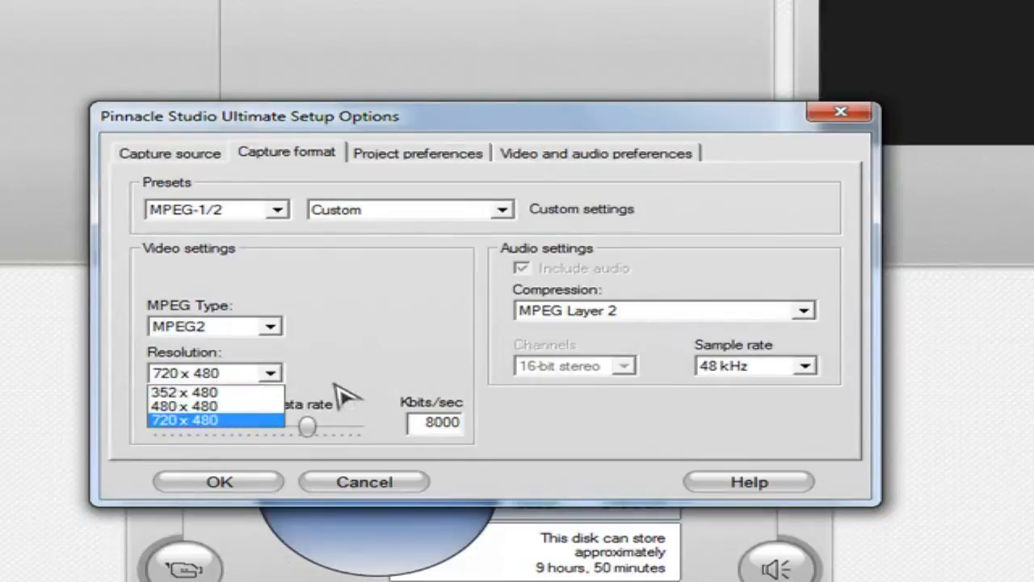
pyautogui.click(207, 420)
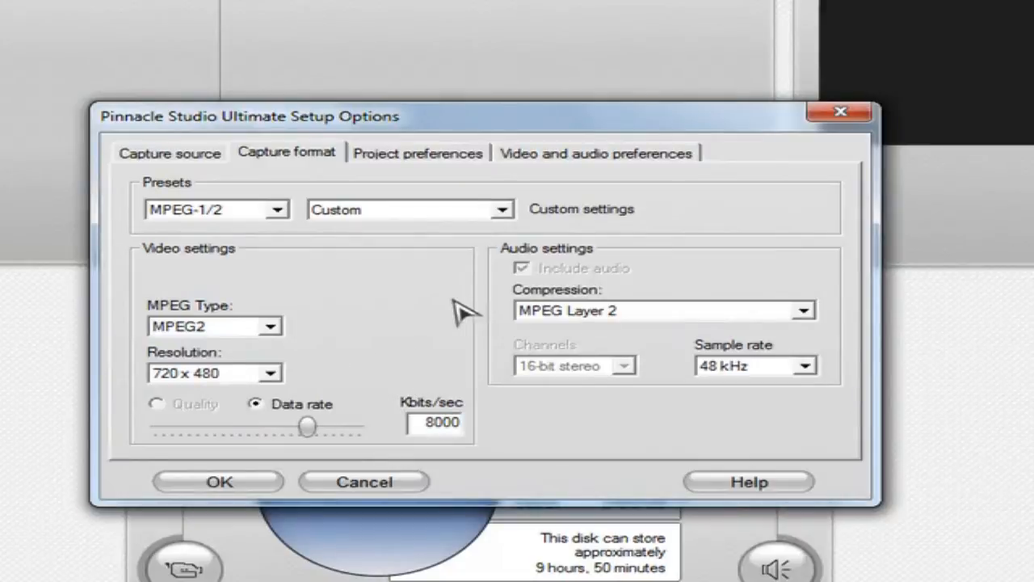
pyautogui.moveTo(569, 278)
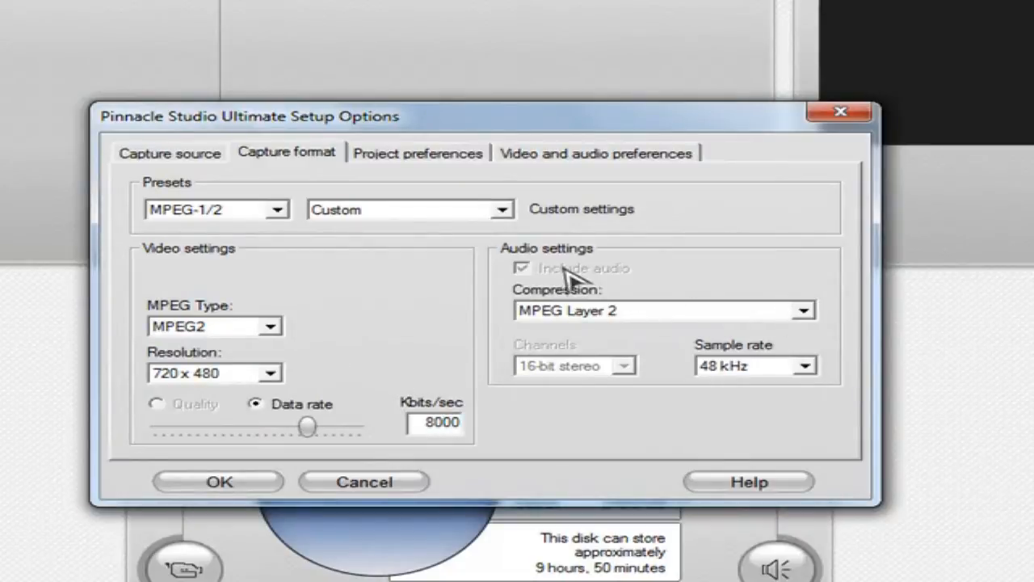
pyautogui.moveTo(533, 277)
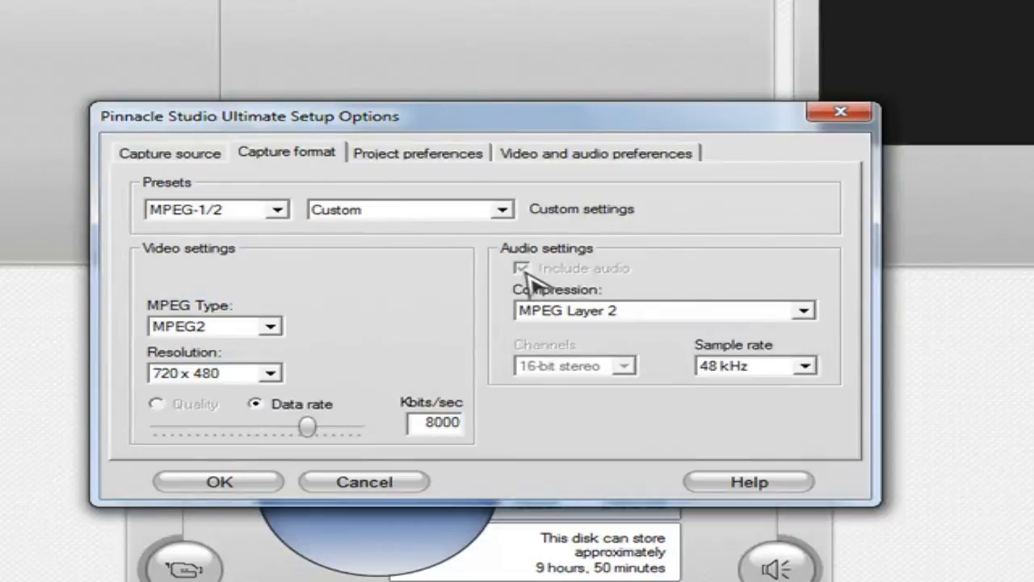
pyautogui.moveTo(558, 290)
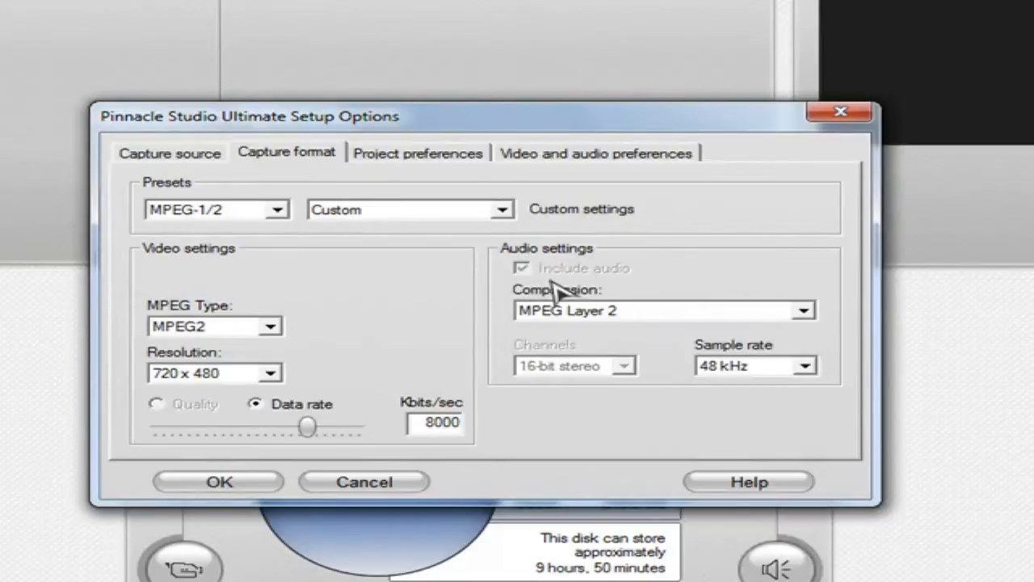
# - Keep MPEG Layer 2 audio compression and review the sample rate choices
pyautogui.click(801, 310)
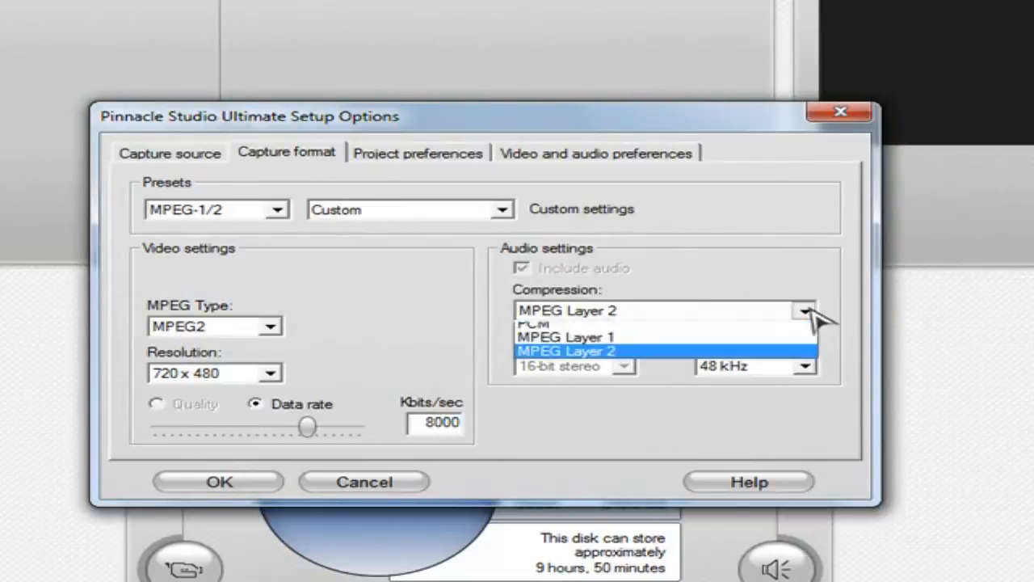
pyautogui.click(566, 351)
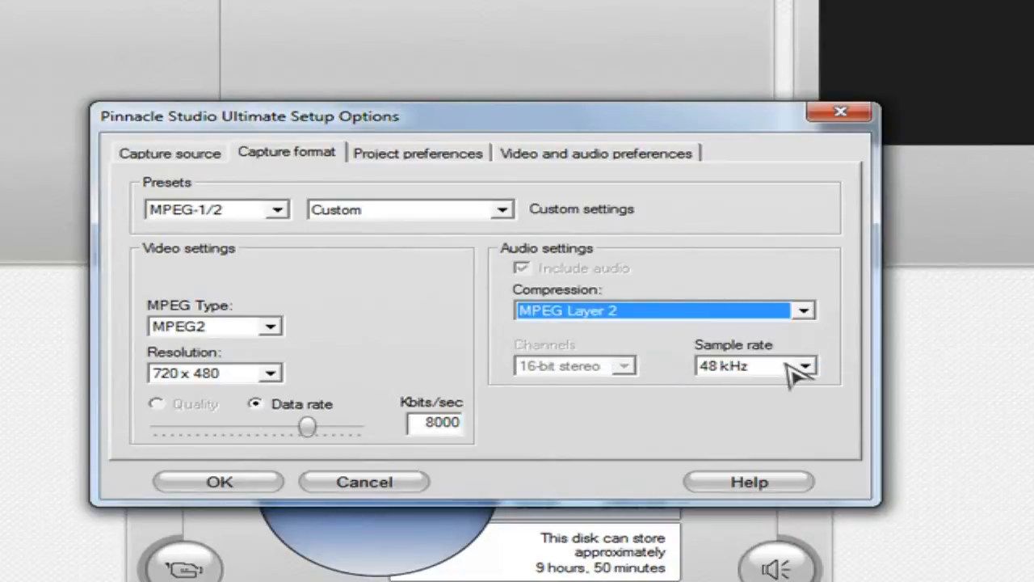
pyautogui.moveTo(666, 371)
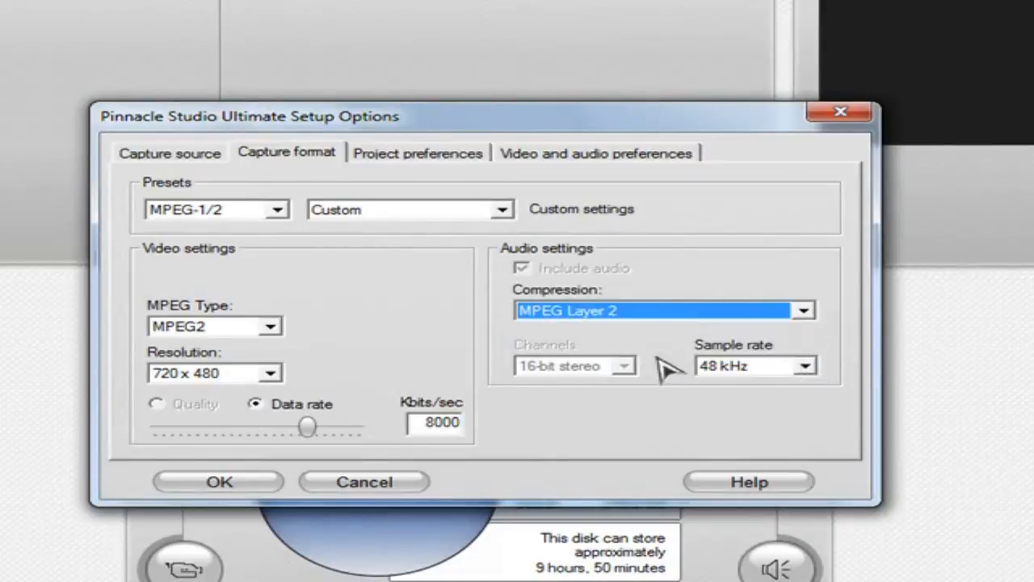
pyautogui.click(805, 365)
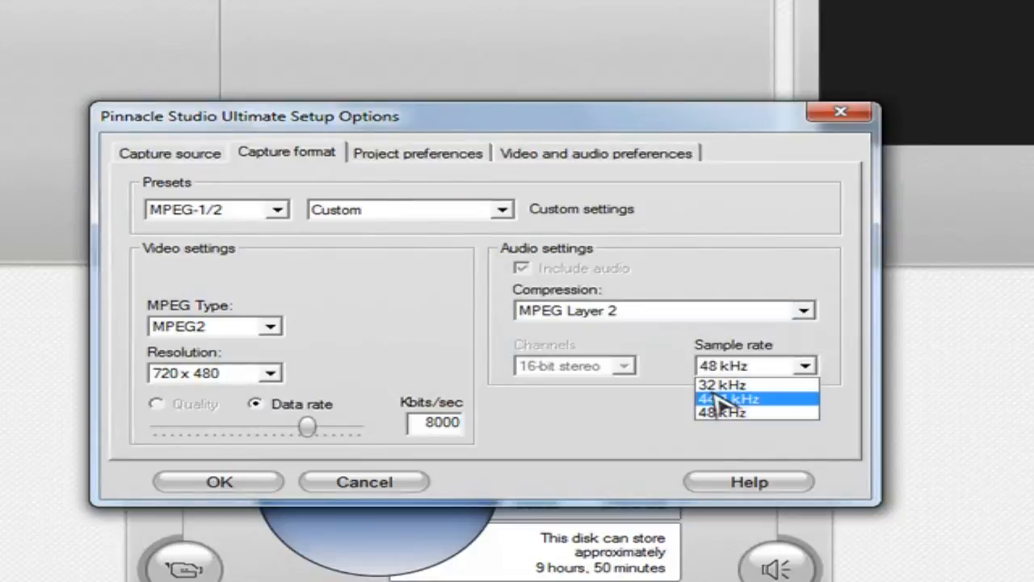
# - Keep 48 kHz audio, then keep NTSC Widescreen as the project format in Project preferences
pyautogui.click(721, 412)
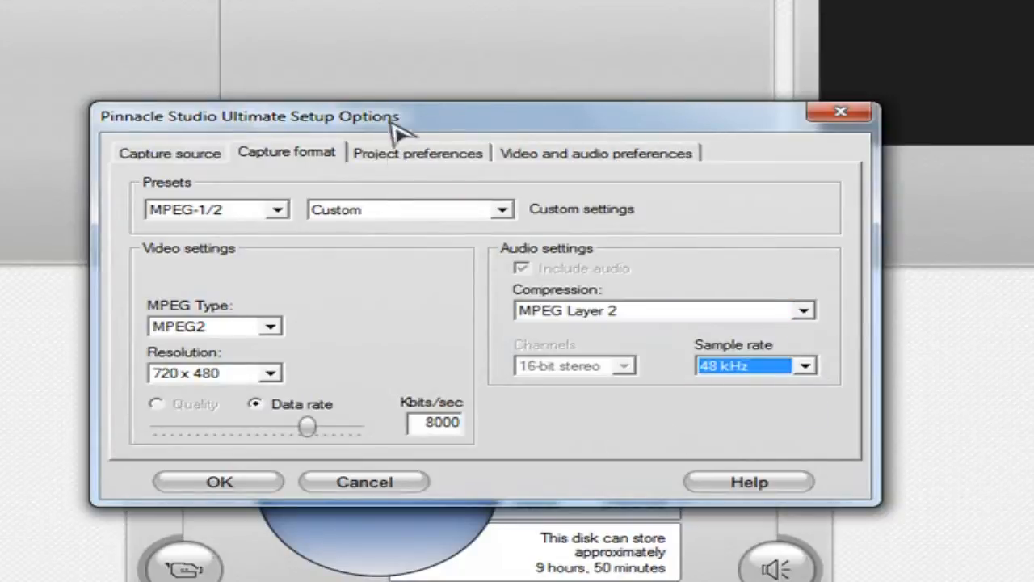
pyautogui.click(417, 151)
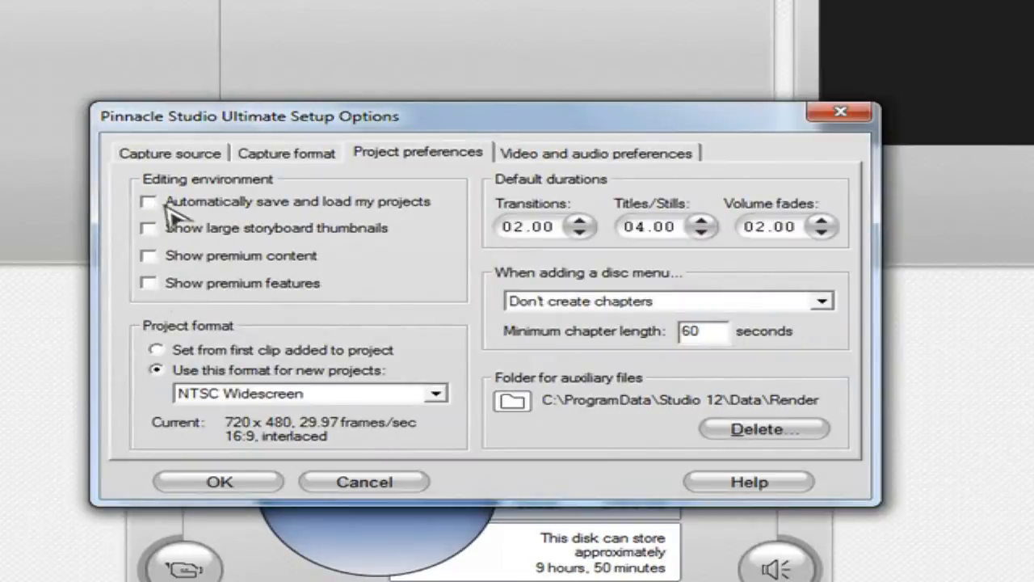
pyautogui.moveTo(165, 343)
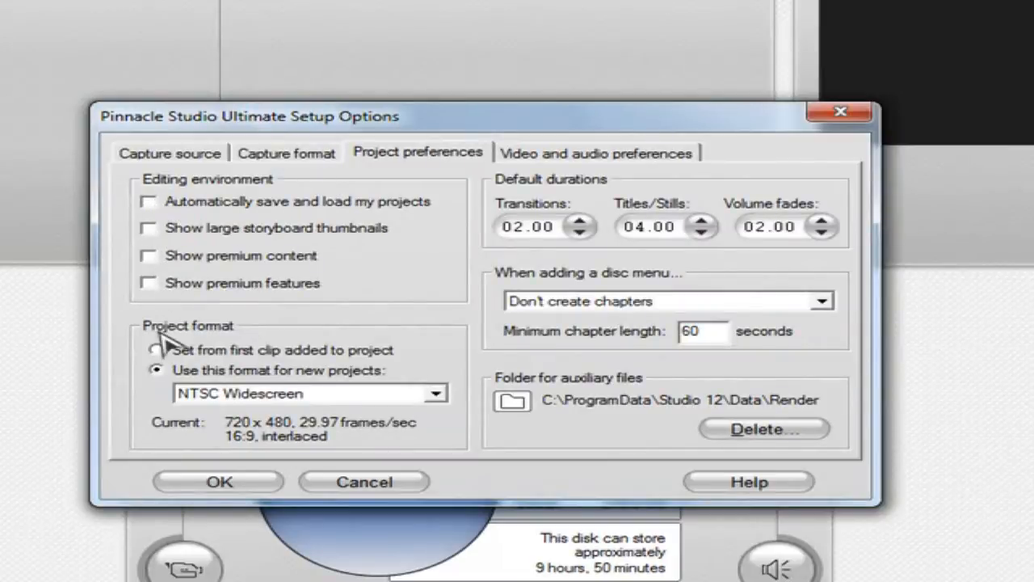
pyautogui.moveTo(371, 388)
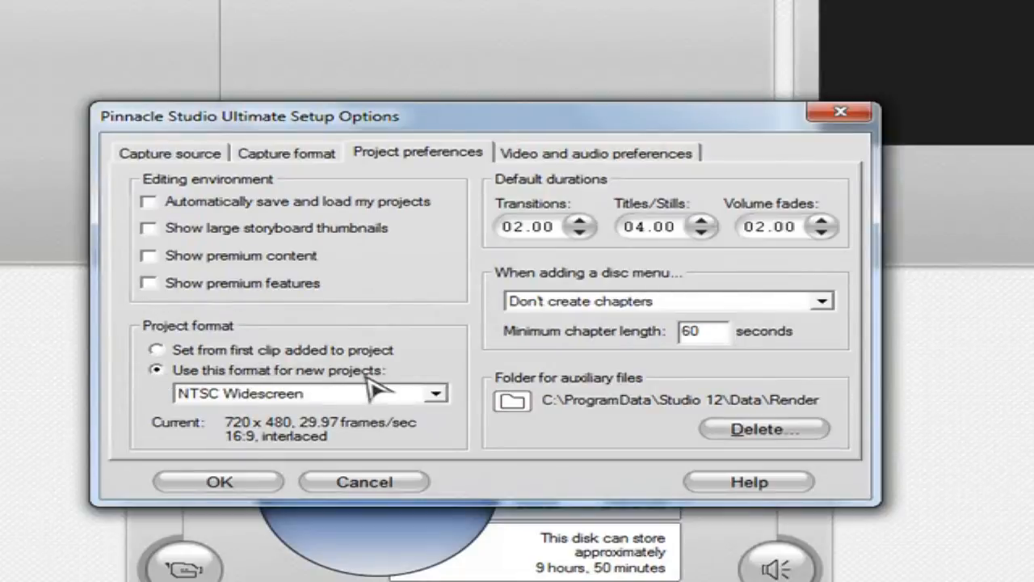
pyautogui.click(435, 395)
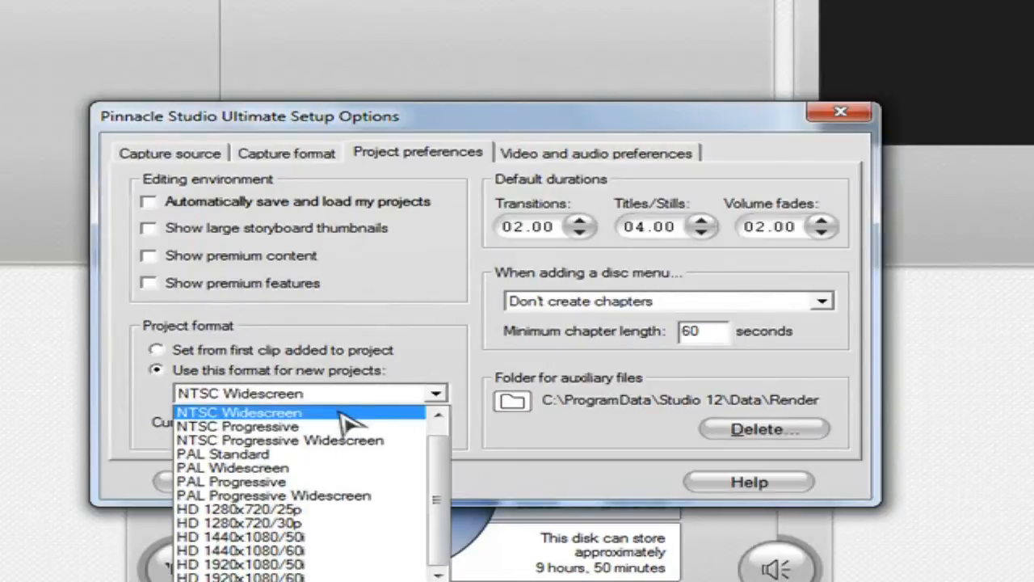
pyautogui.click(238, 412)
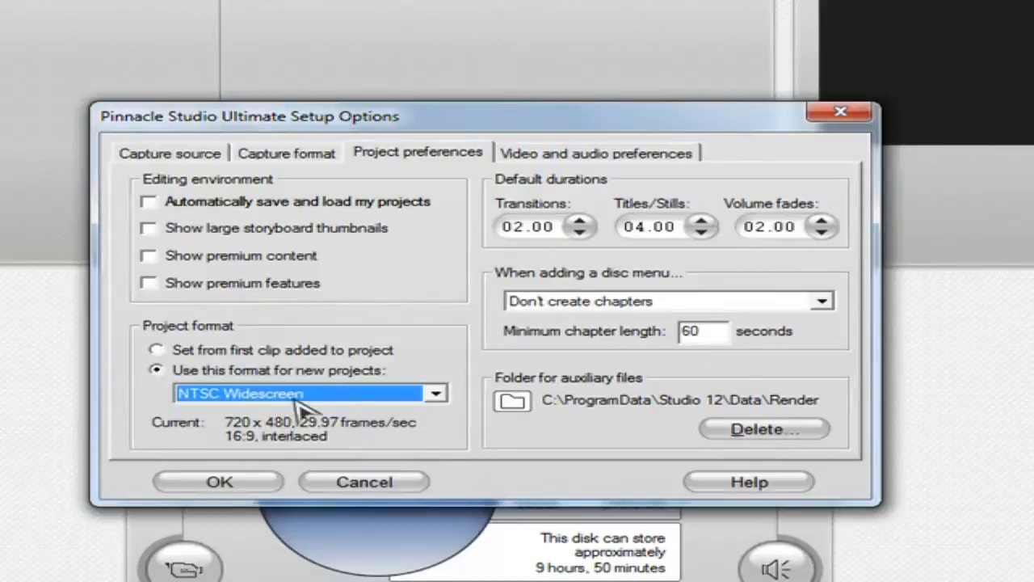
pyautogui.moveTo(630, 229)
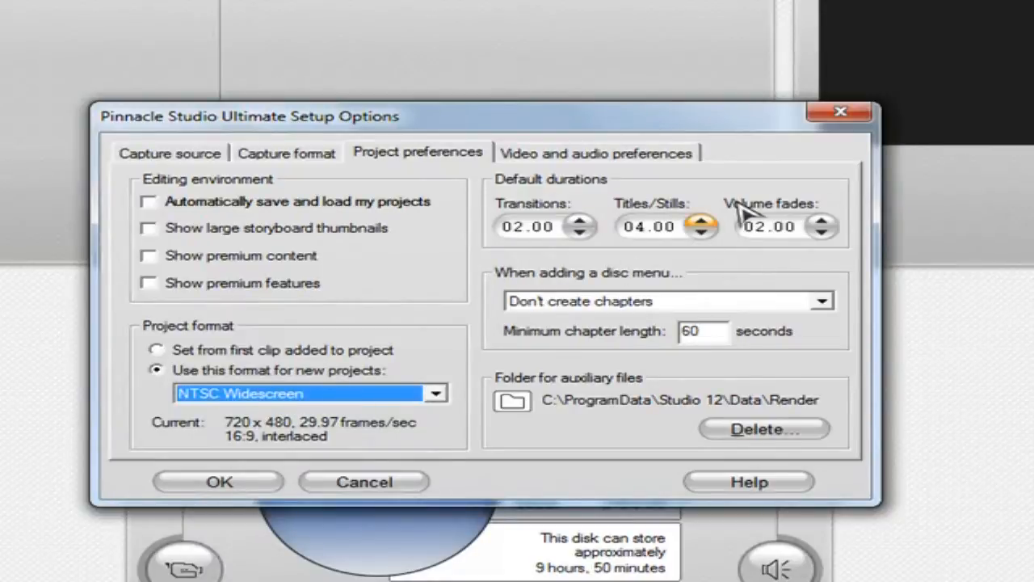
# - Keep 'Don't create chapters' for disc menus and move to Video and audio preferences
pyautogui.click(822, 300)
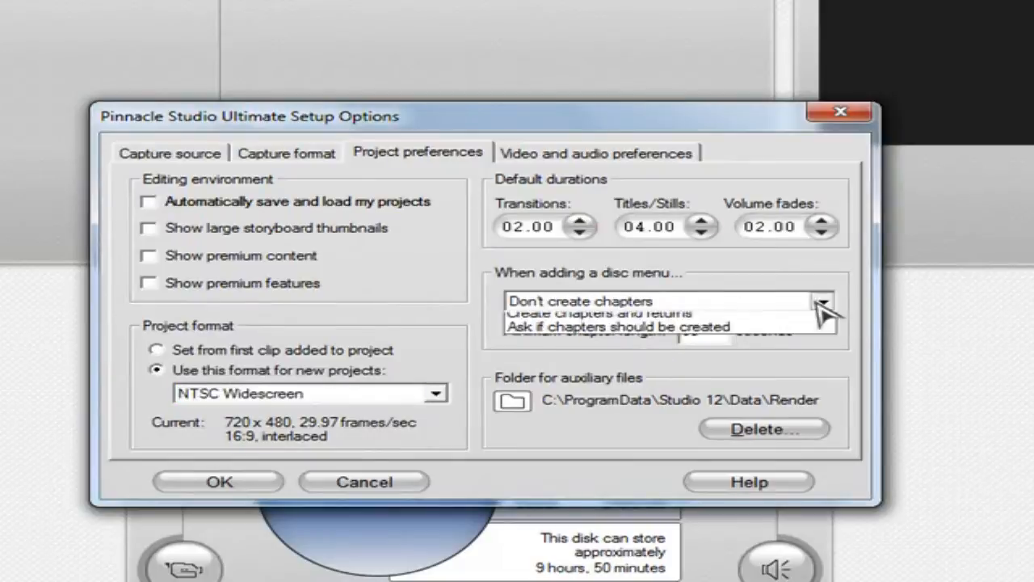
pyautogui.click(579, 300)
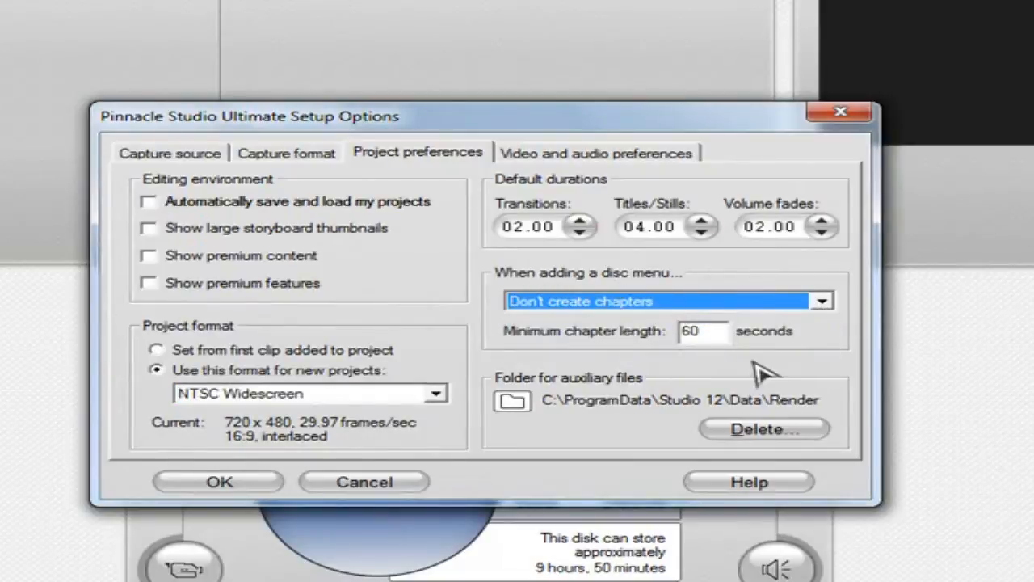
pyautogui.moveTo(662, 363)
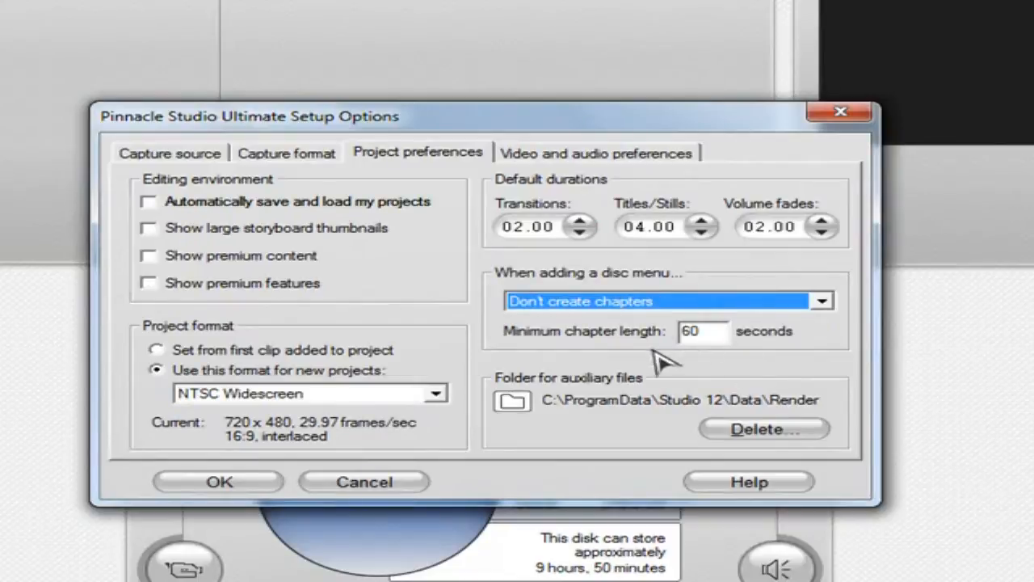
pyautogui.moveTo(662, 404)
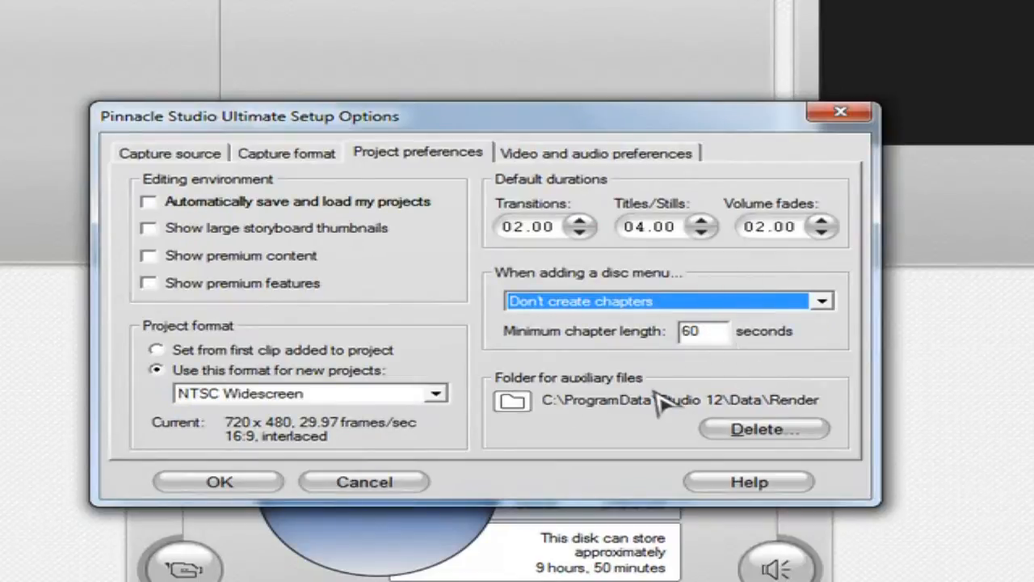
pyautogui.click(595, 151)
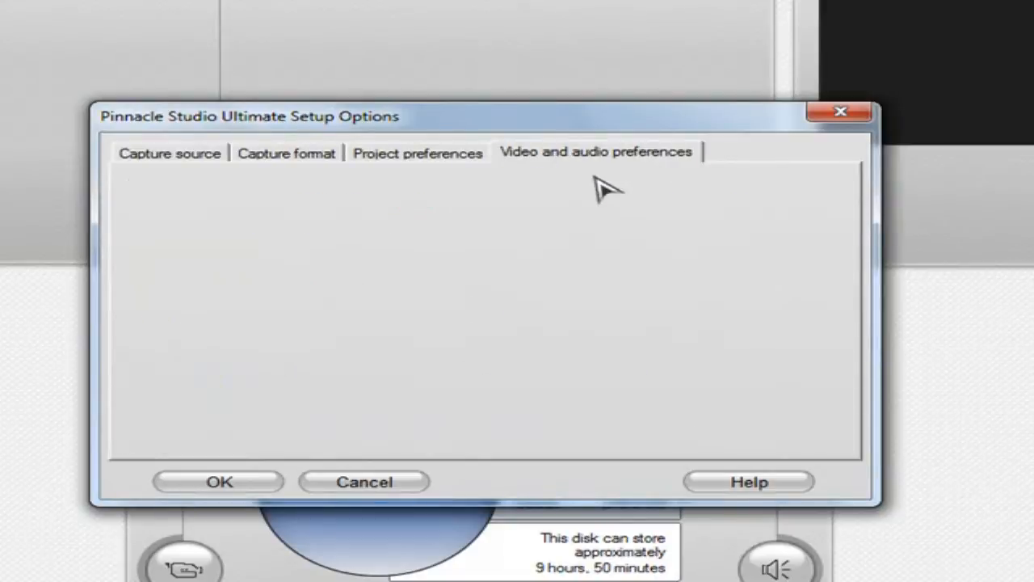
pyautogui.click(595, 152)
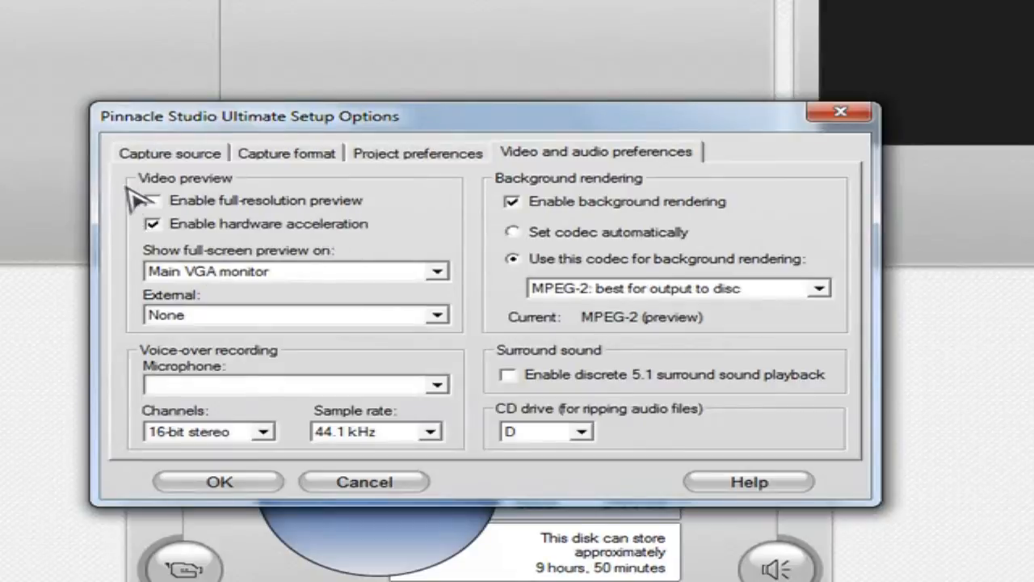
pyautogui.click(152, 200)
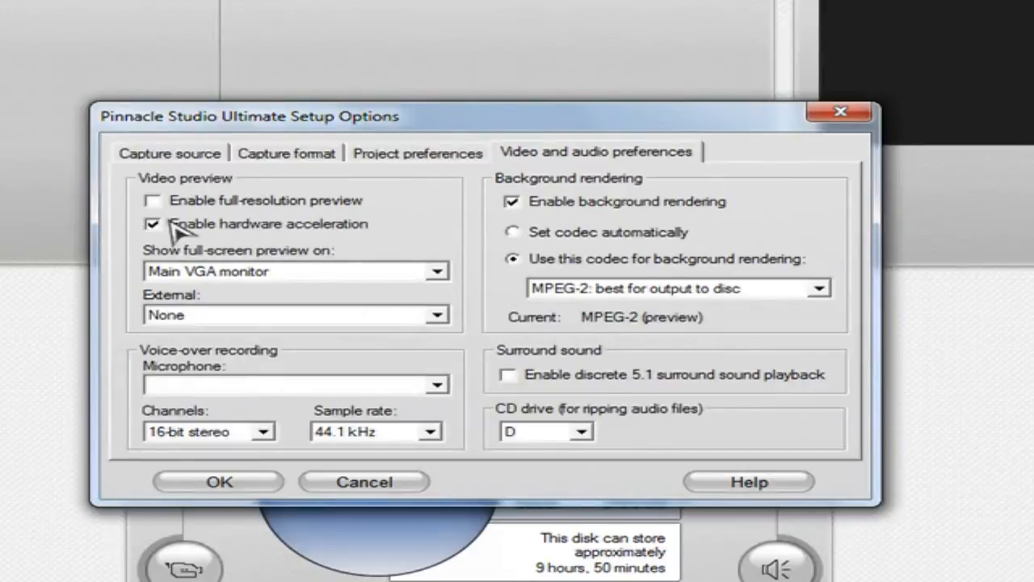
pyautogui.moveTo(355, 239)
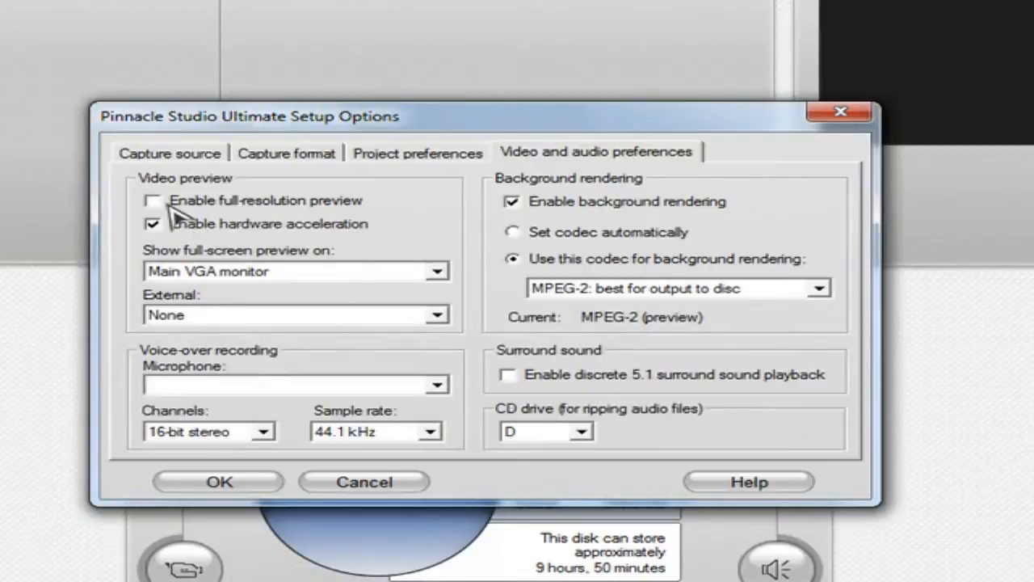
pyautogui.moveTo(181, 213)
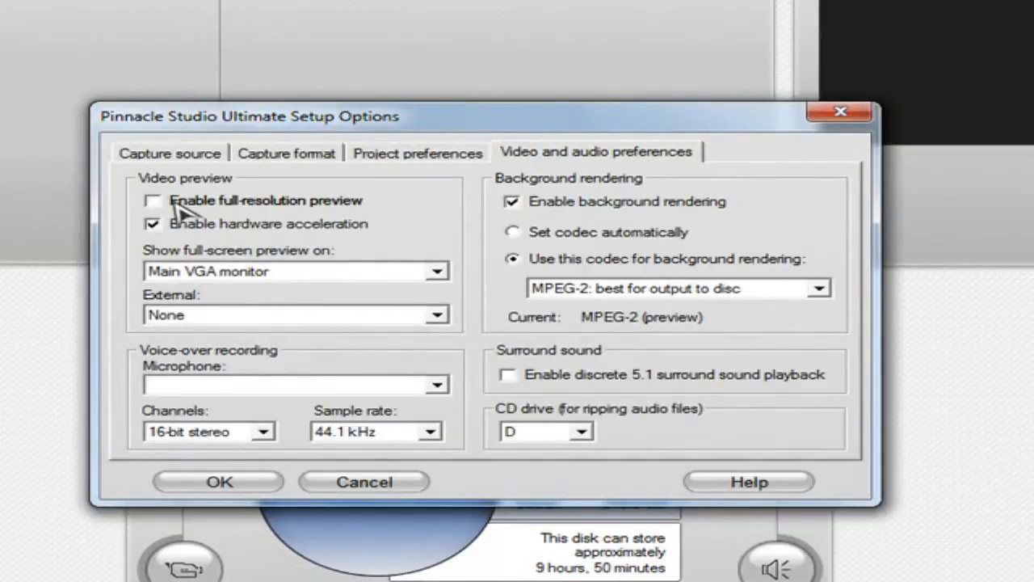
pyautogui.moveTo(250, 225)
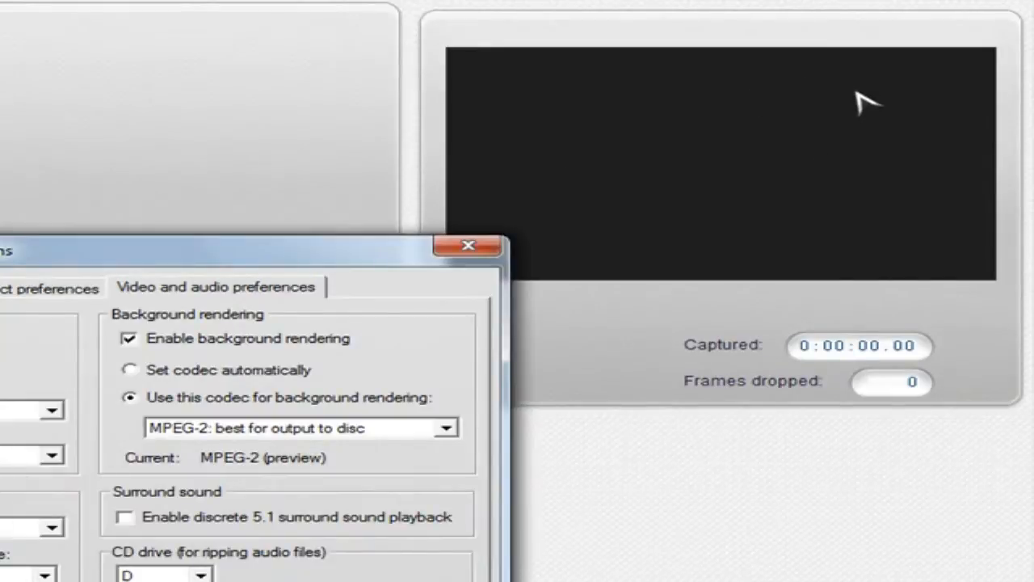
pyautogui.moveTo(549, 145)
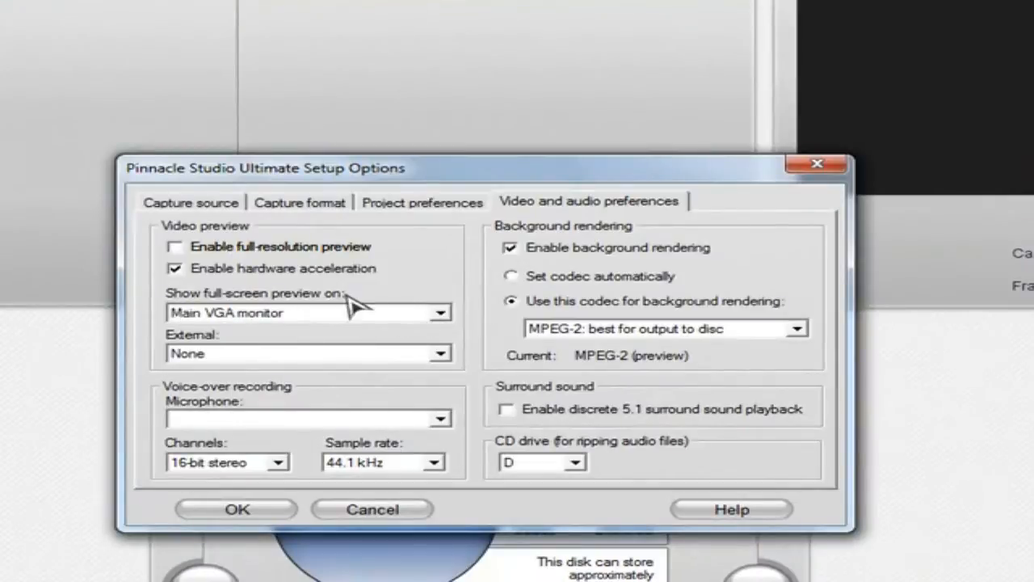
pyautogui.click(439, 313)
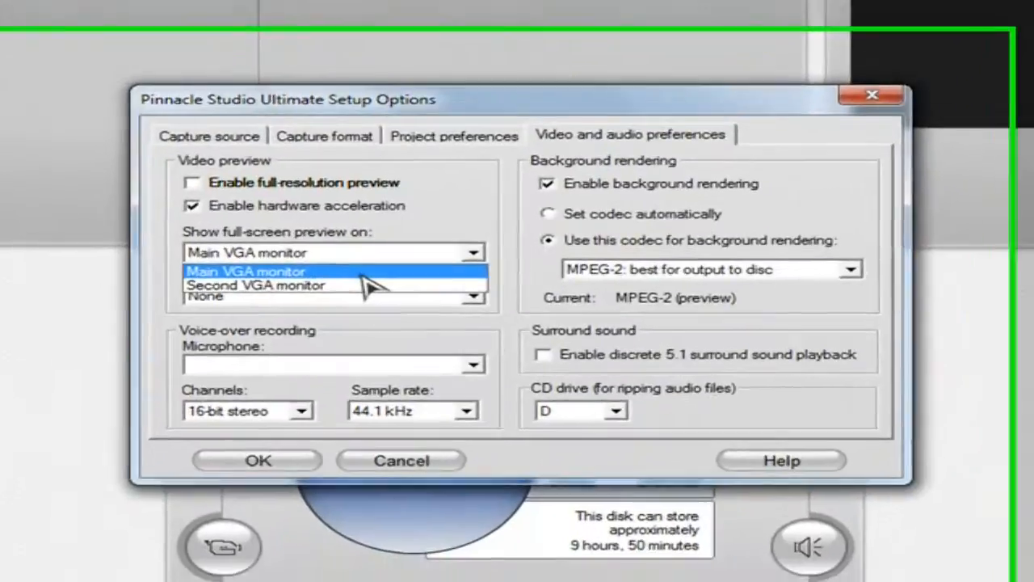
pyautogui.click(246, 271)
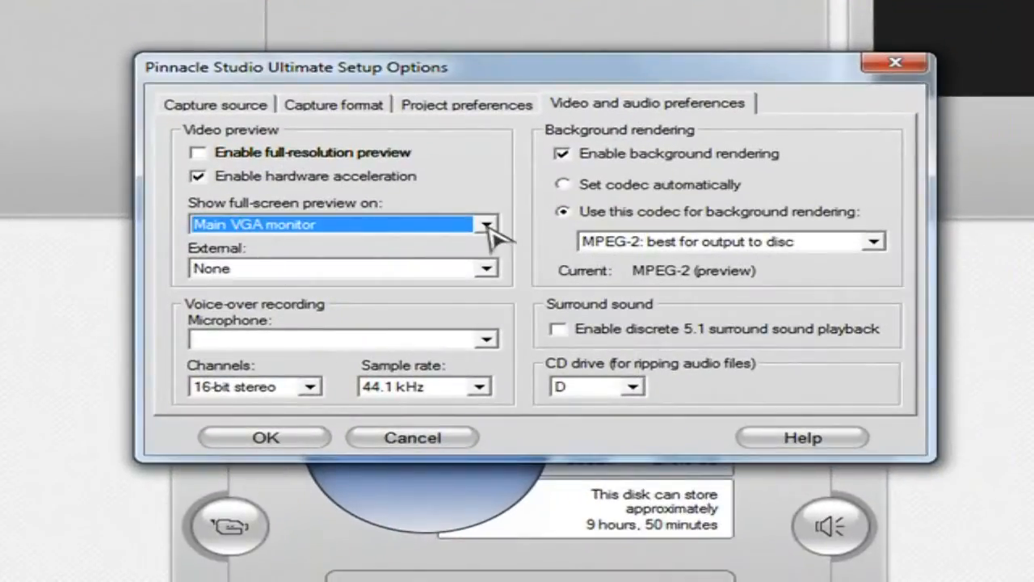
pyautogui.click(485, 223)
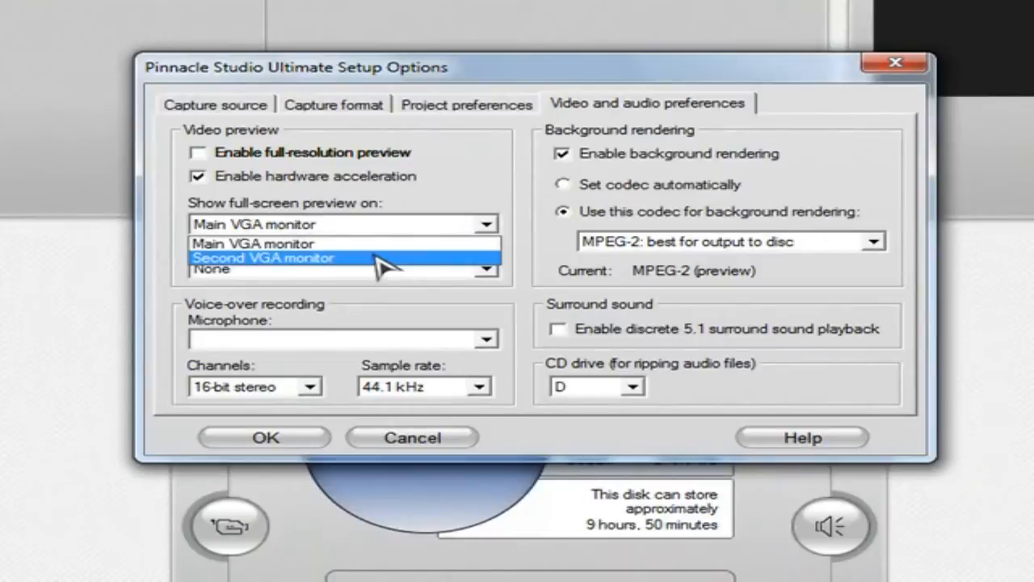
pyautogui.moveTo(461, 197)
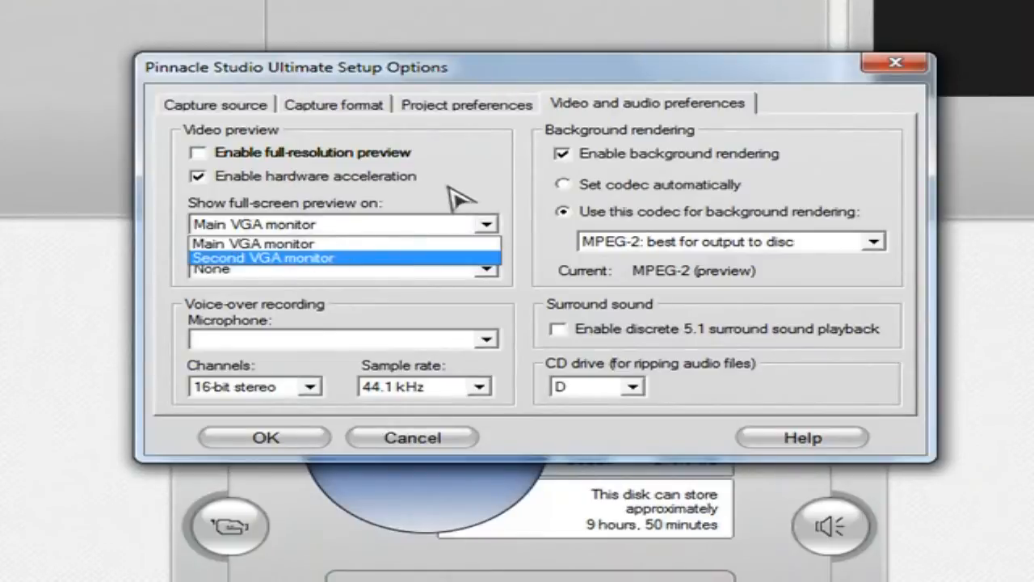
pyautogui.click(255, 243)
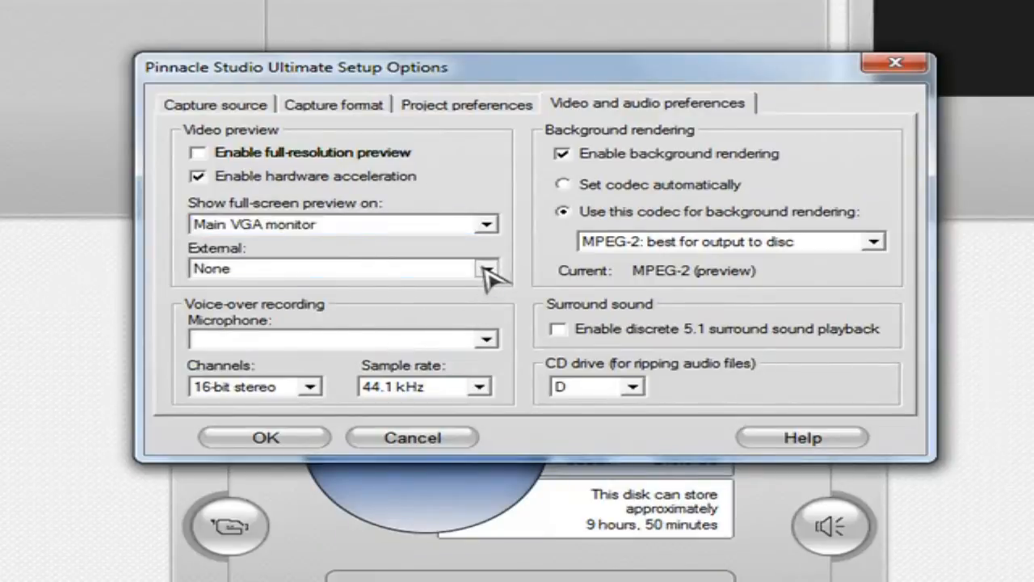
pyautogui.click(485, 268)
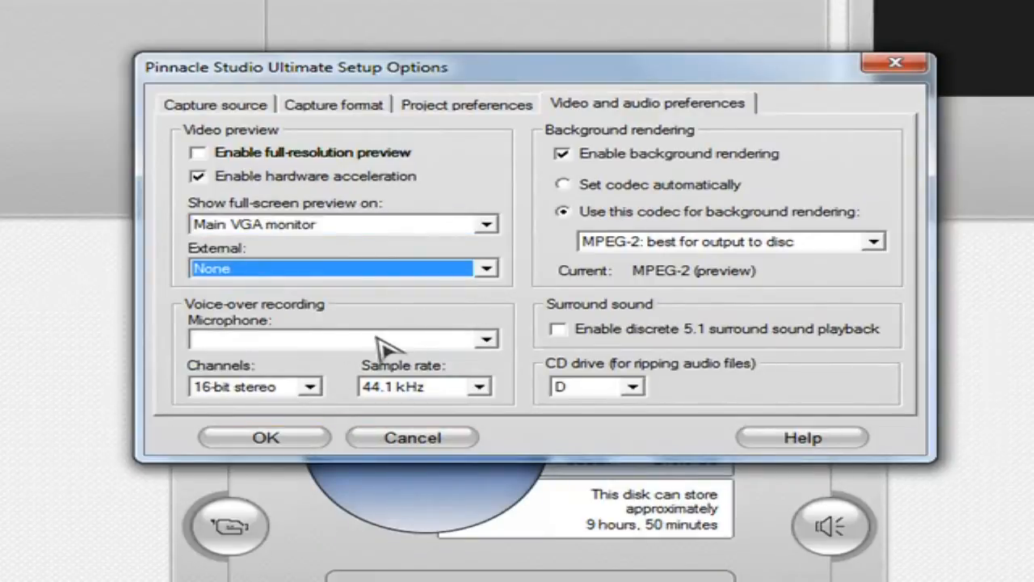
pyautogui.moveTo(323, 401)
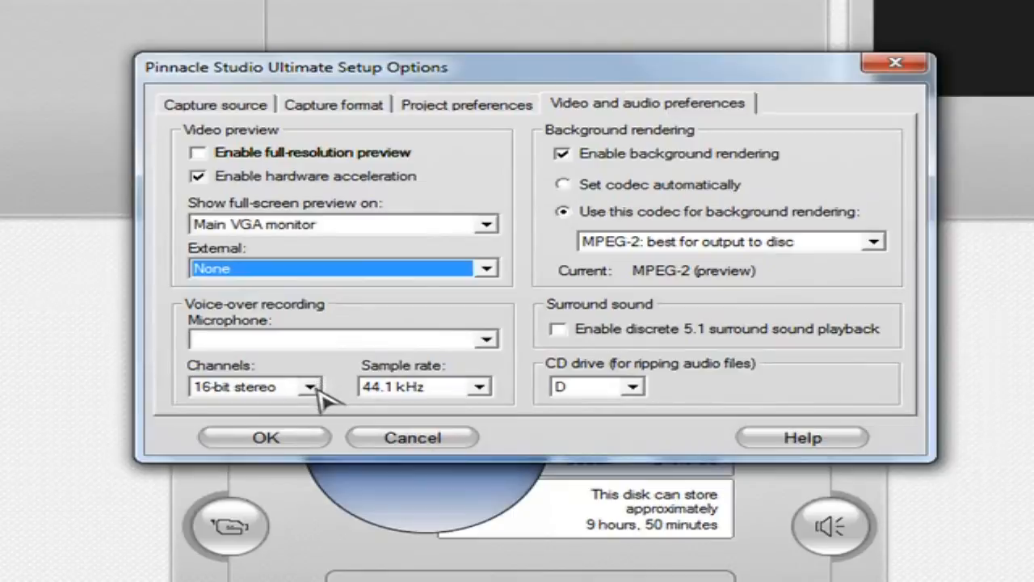
pyautogui.moveTo(295, 380)
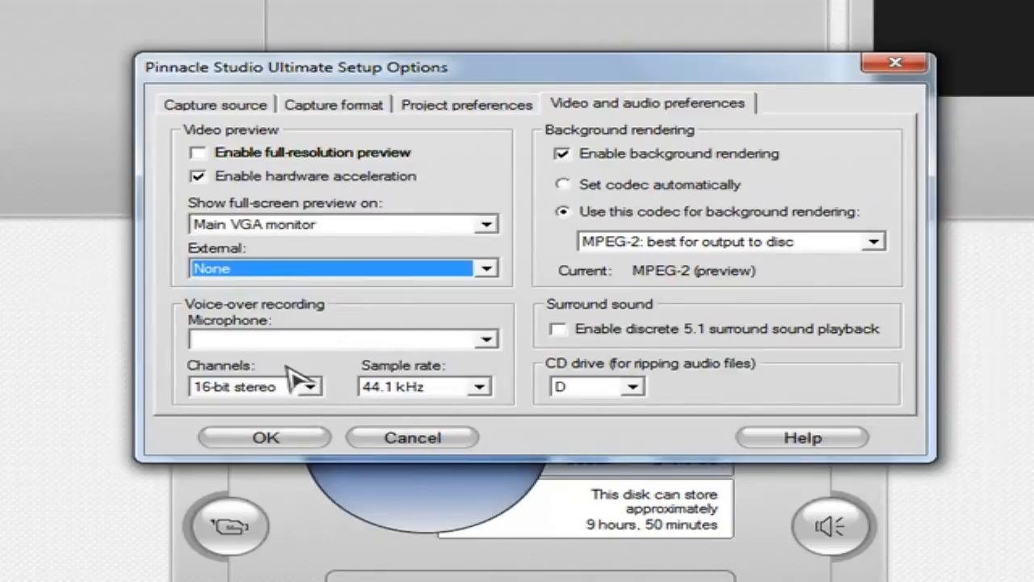
pyautogui.moveTo(617, 142)
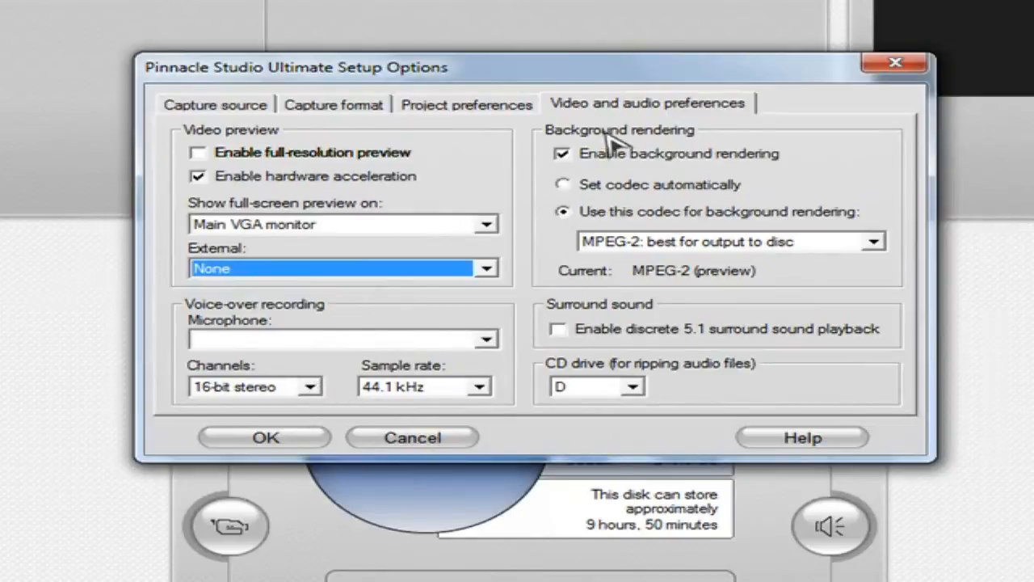
pyautogui.moveTo(436, 356)
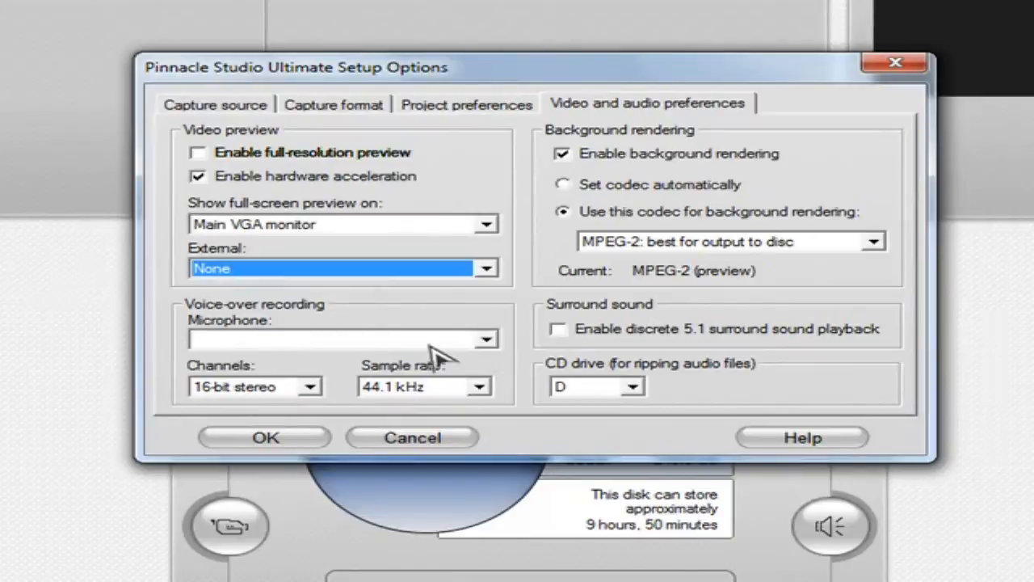
# - Keep 44.1 kHz sample rate and the MPEG-2 disc codec for background rendering, then confirm Setup Options
pyautogui.click(339, 339)
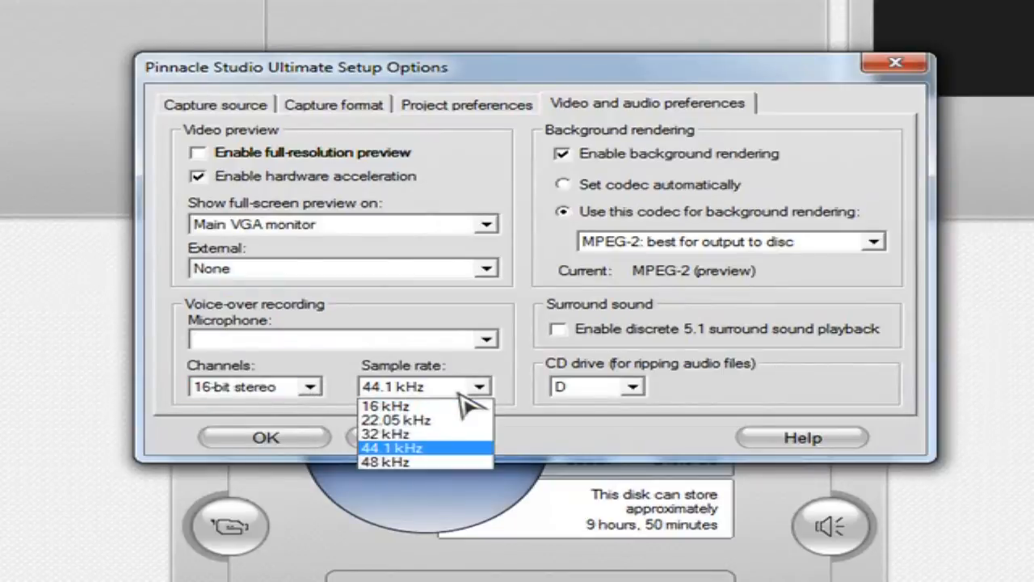
pyautogui.click(391, 446)
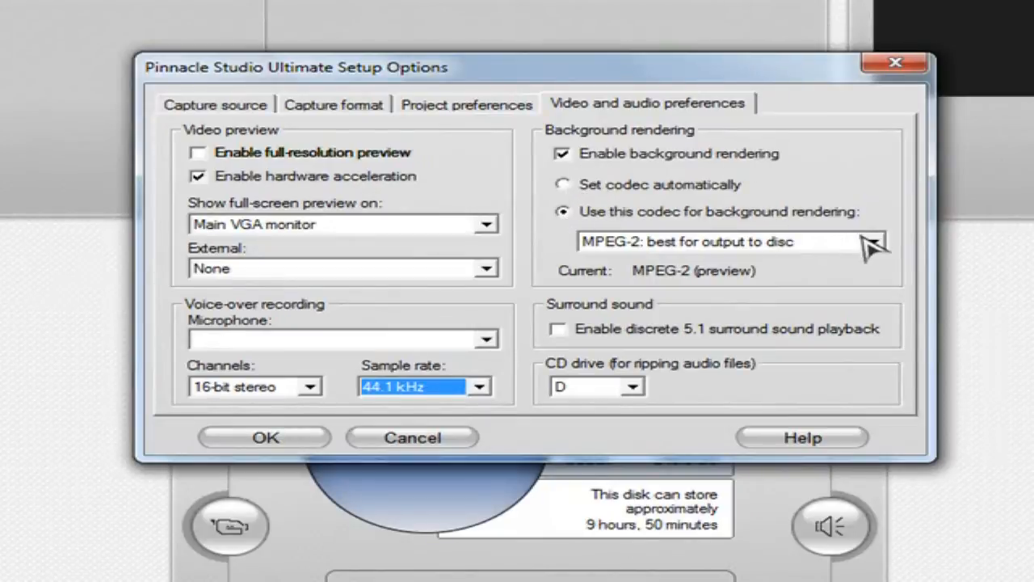
pyautogui.click(872, 241)
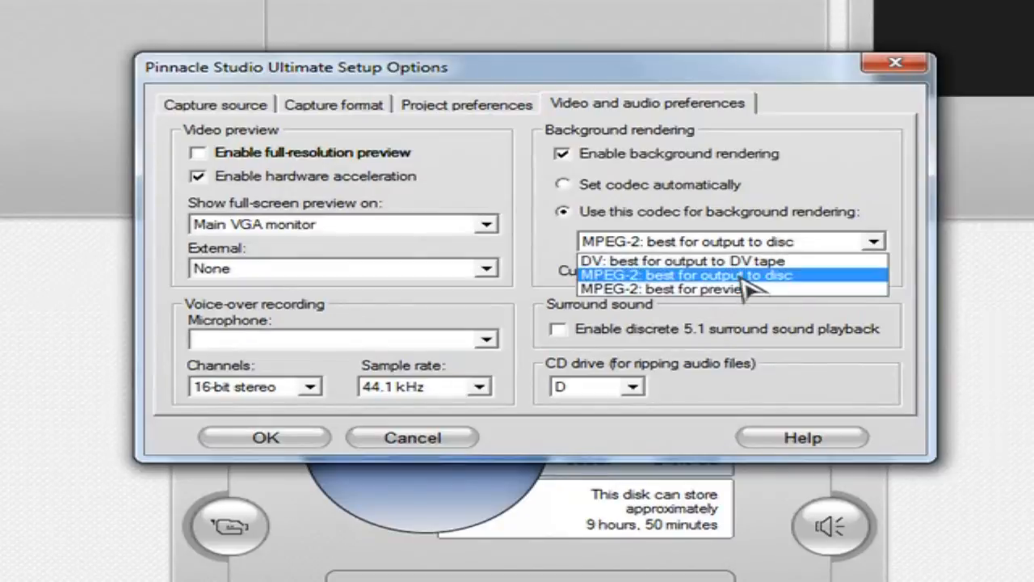
pyautogui.click(703, 274)
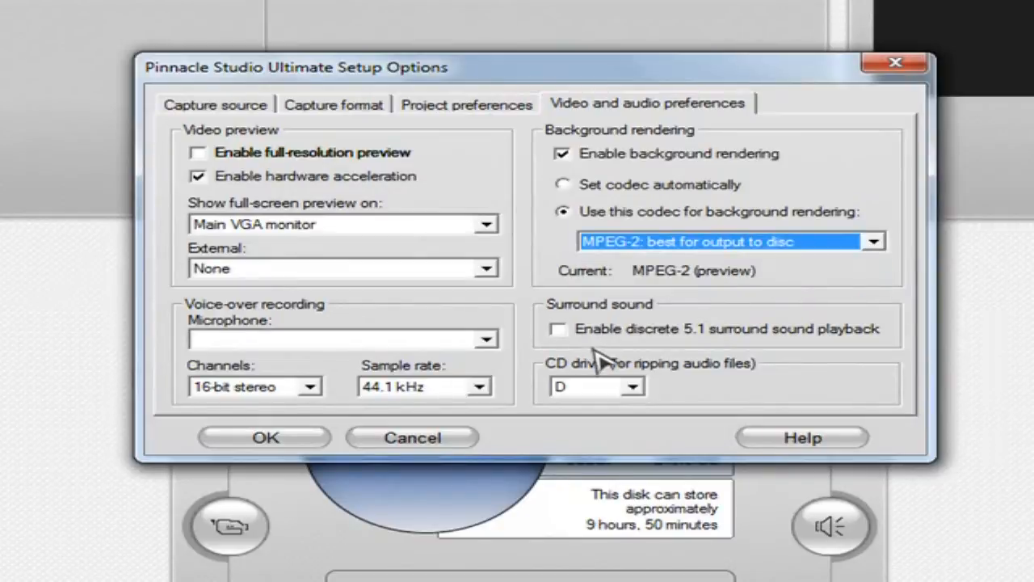
pyautogui.moveTo(682, 424)
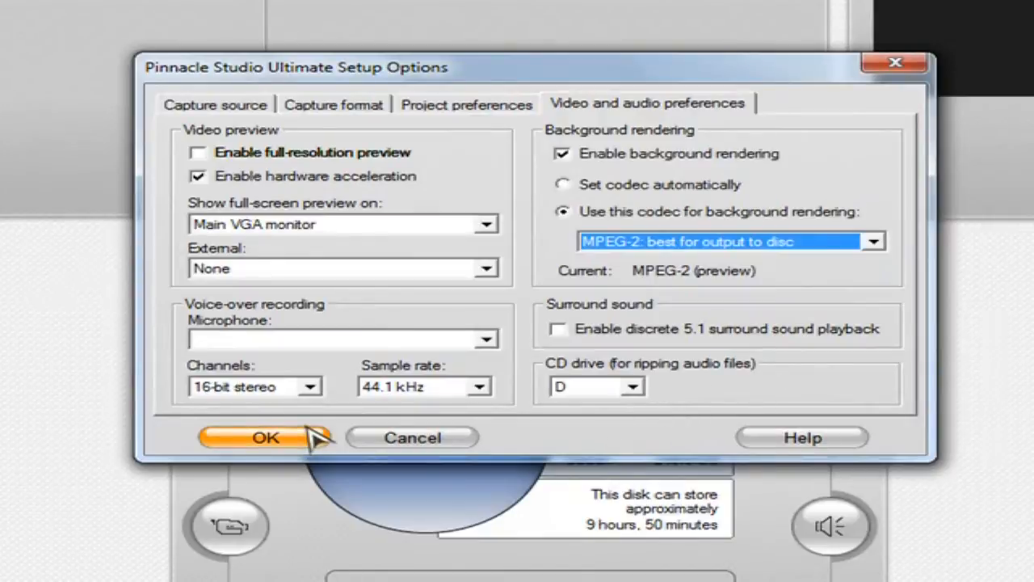
pyautogui.click(265, 436)
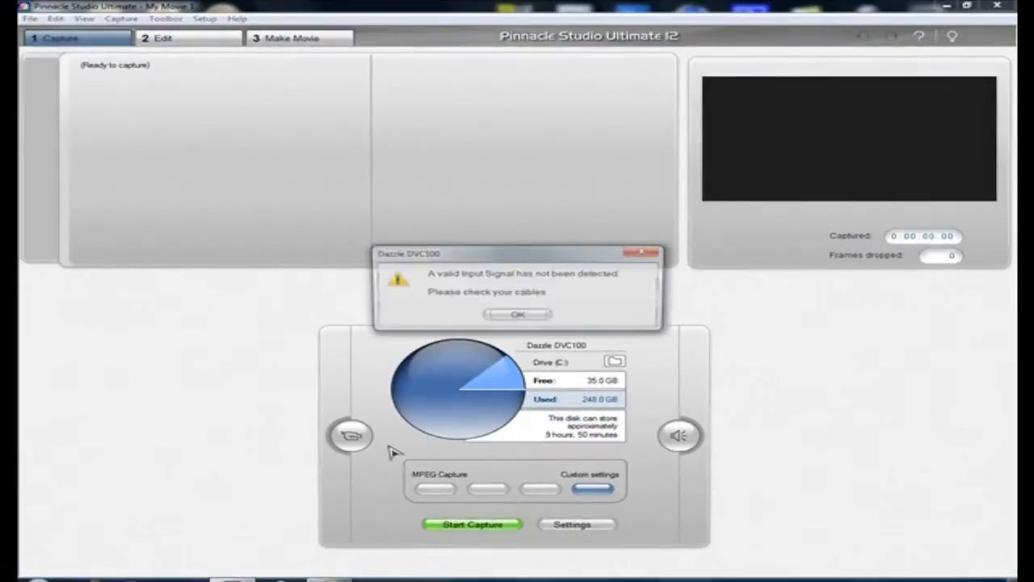
# - Dismiss the no-signal alert and drop the sharpness slider to minimum in the input adjustments panel
pyautogui.click(517, 314)
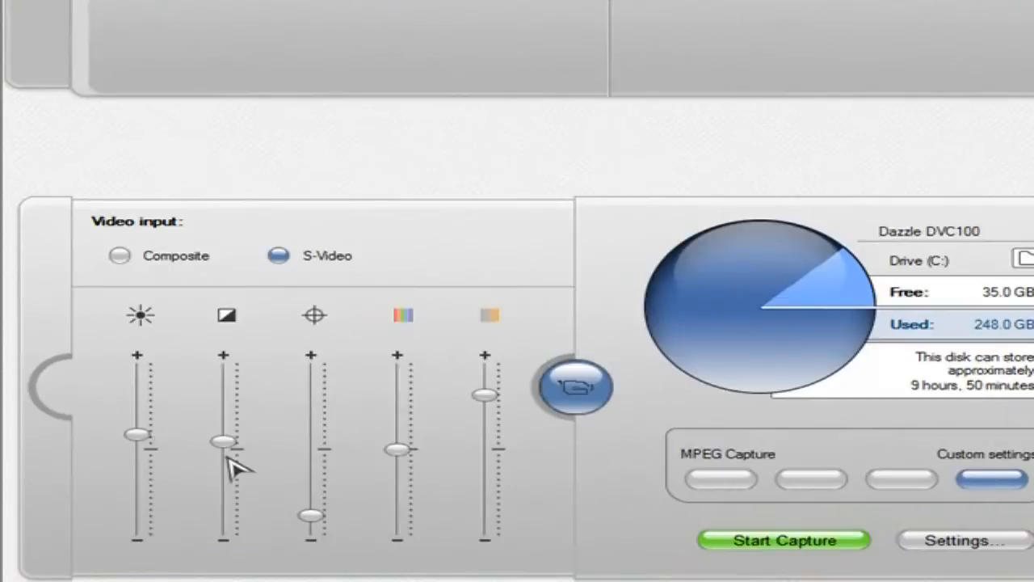
pyautogui.moveTo(242, 461)
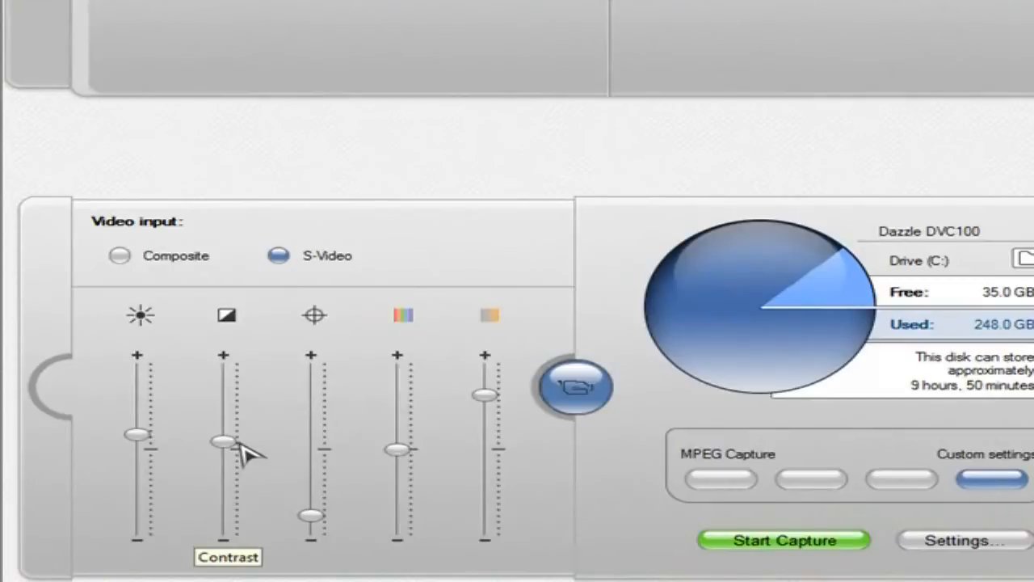
pyautogui.moveTo(337, 482)
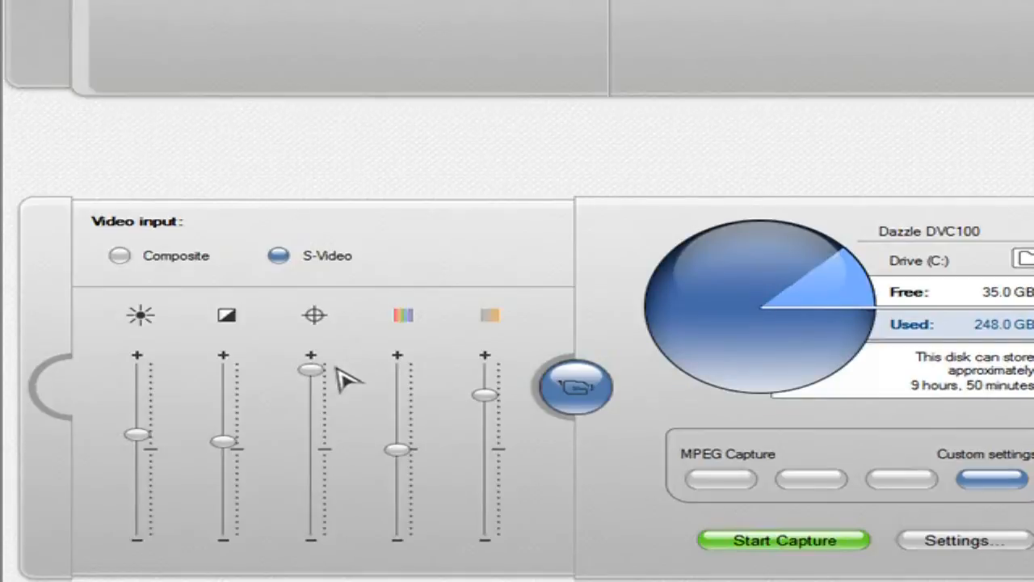
pyautogui.moveTo(310, 368); pyautogui.dragTo(310, 517)
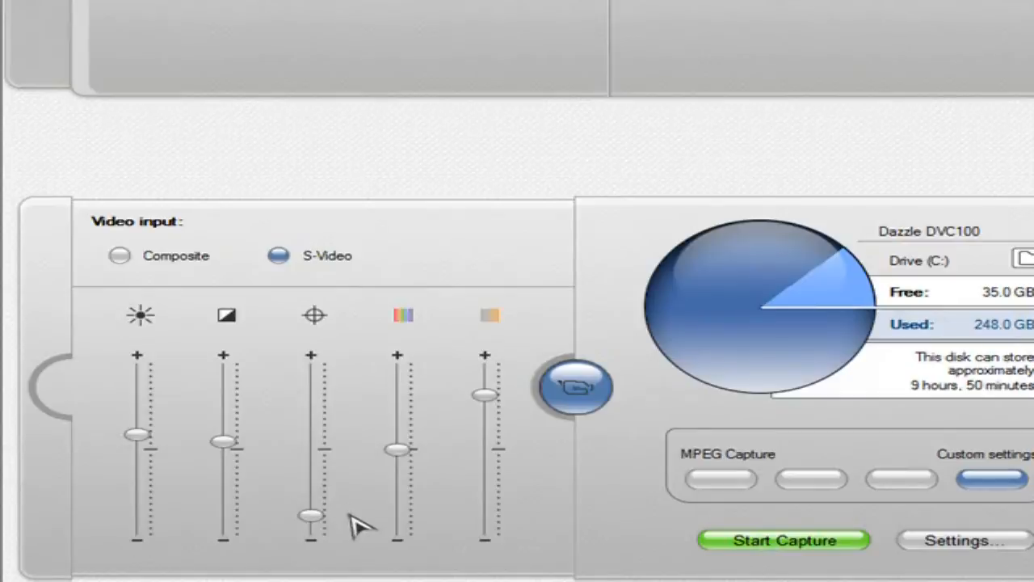
pyautogui.moveTo(316, 533)
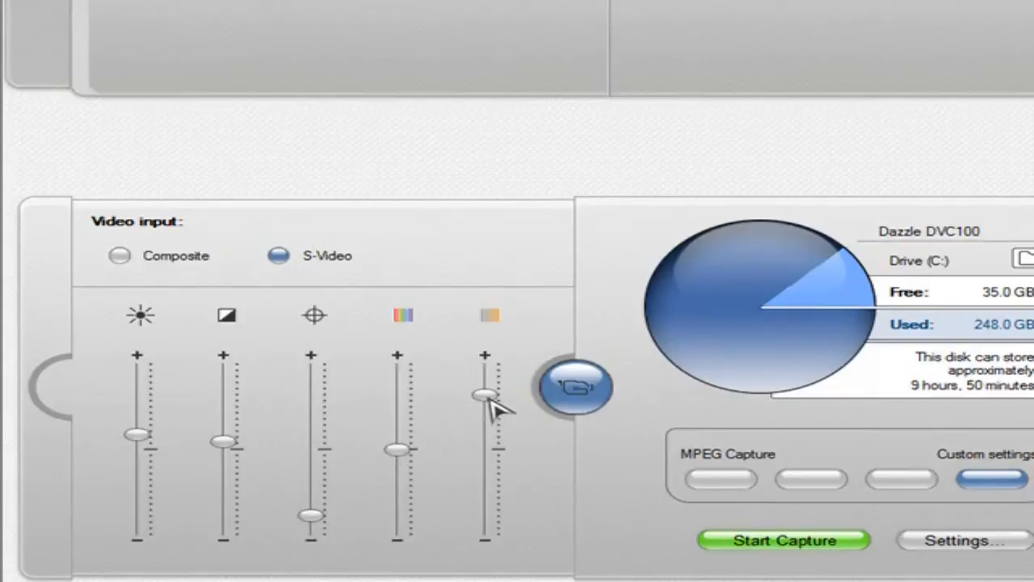
pyautogui.moveTo(492, 404)
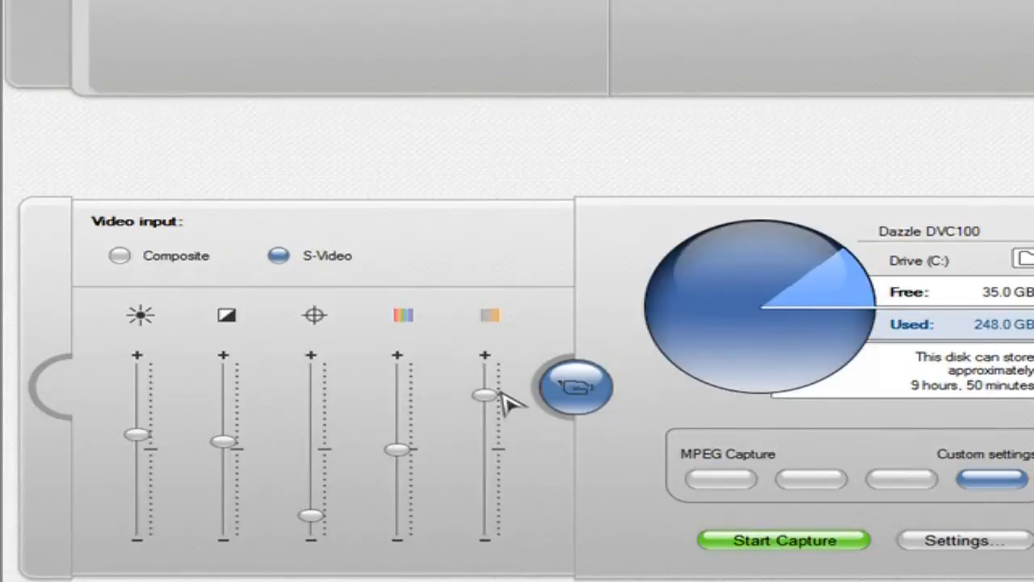
pyautogui.moveTo(514, 404)
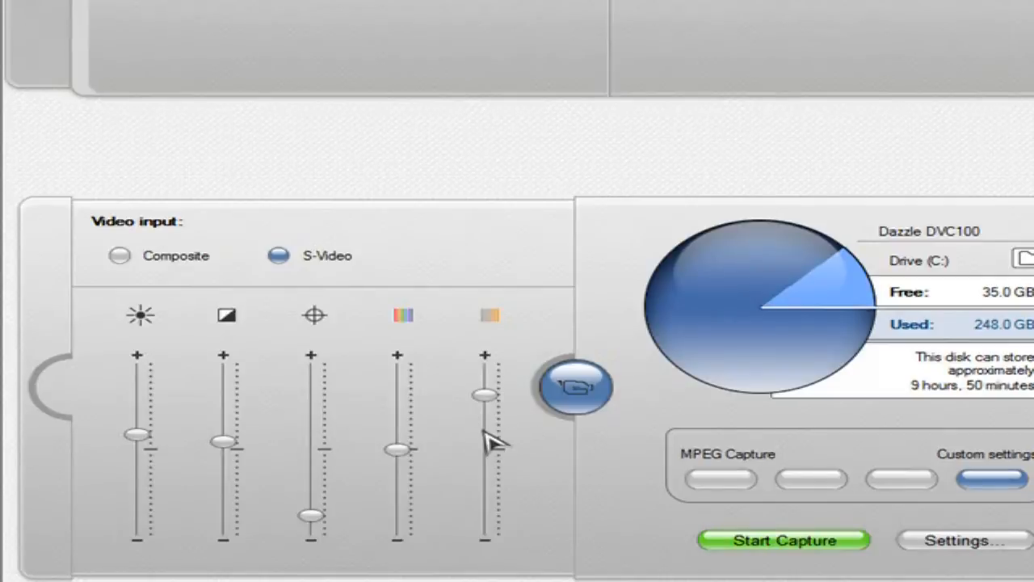
pyautogui.moveTo(525, 417)
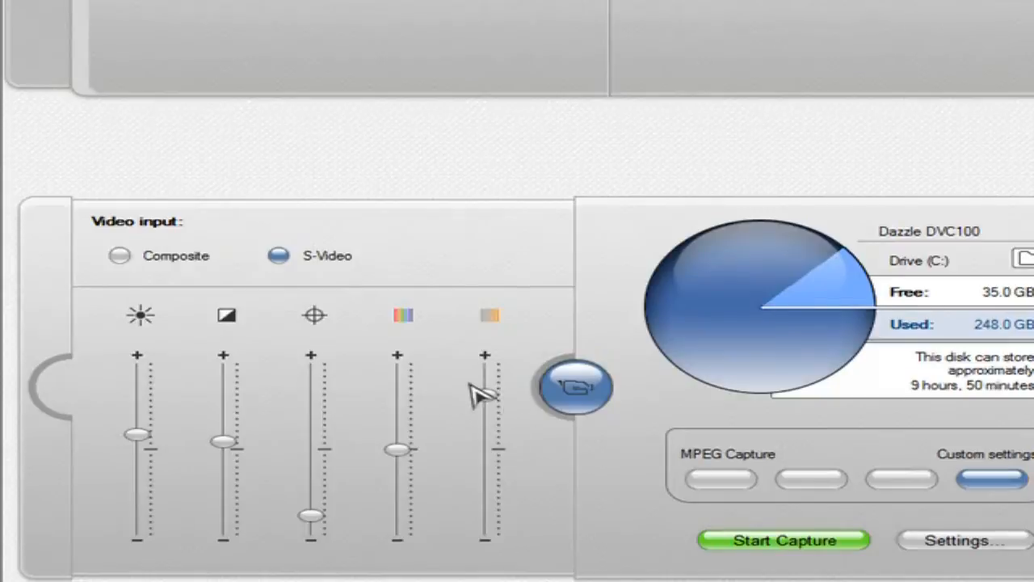
# - Select S-Video as the capture video input, then move on to Edit mode
pyautogui.scroll(-3)
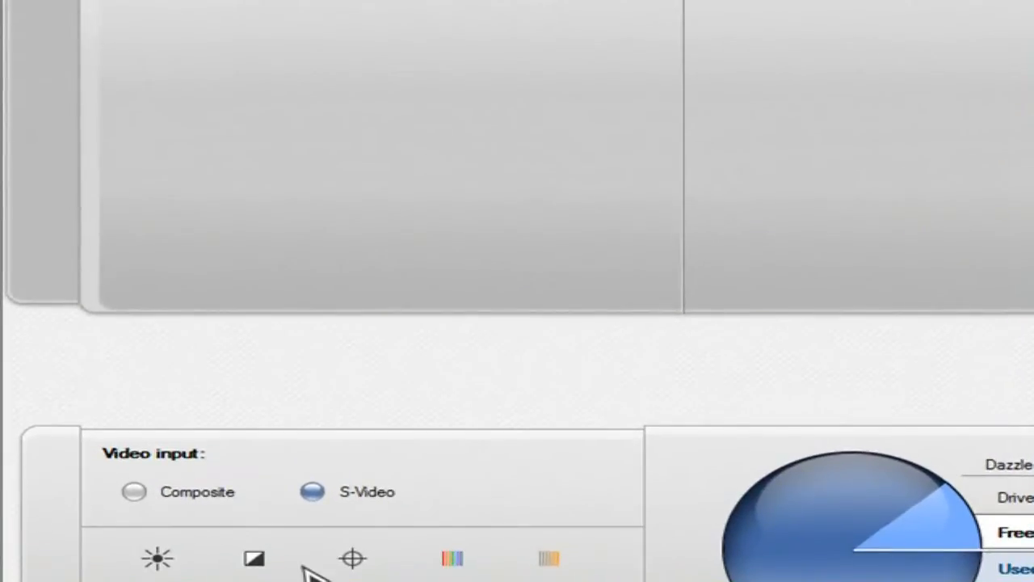
pyautogui.moveTo(121, 465)
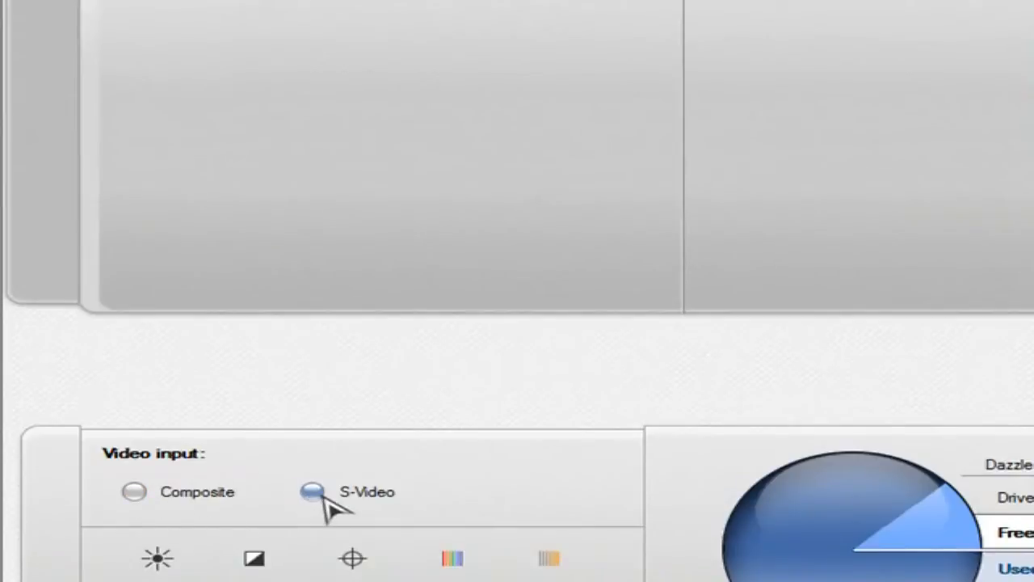
pyautogui.click(132, 492)
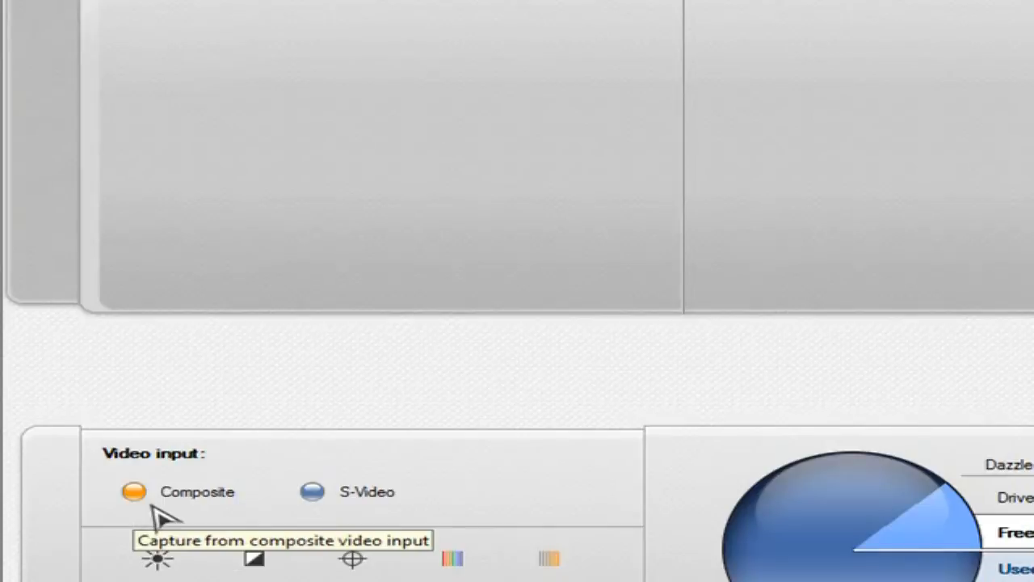
pyautogui.click(310, 491)
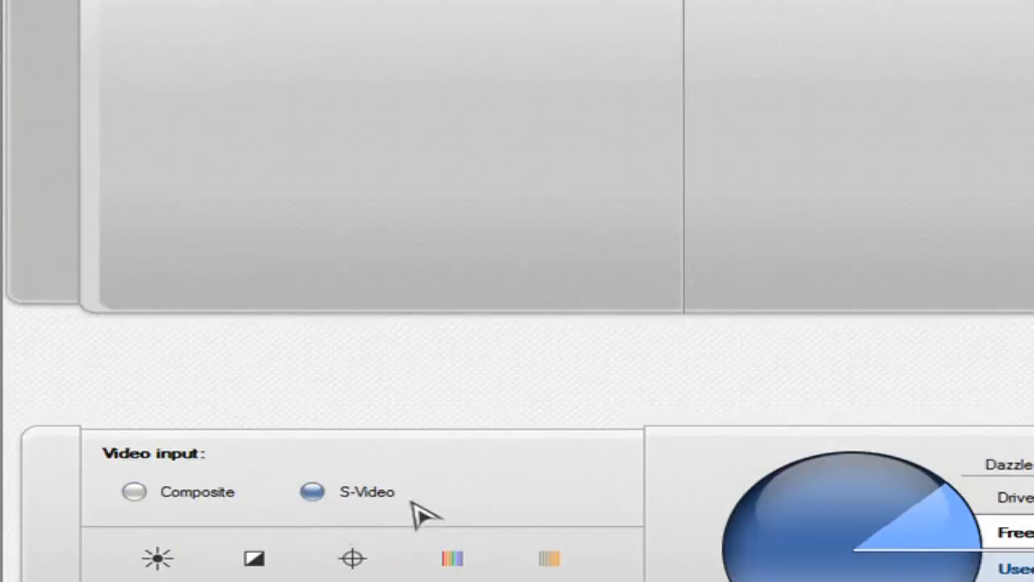
pyautogui.moveTo(469, 530)
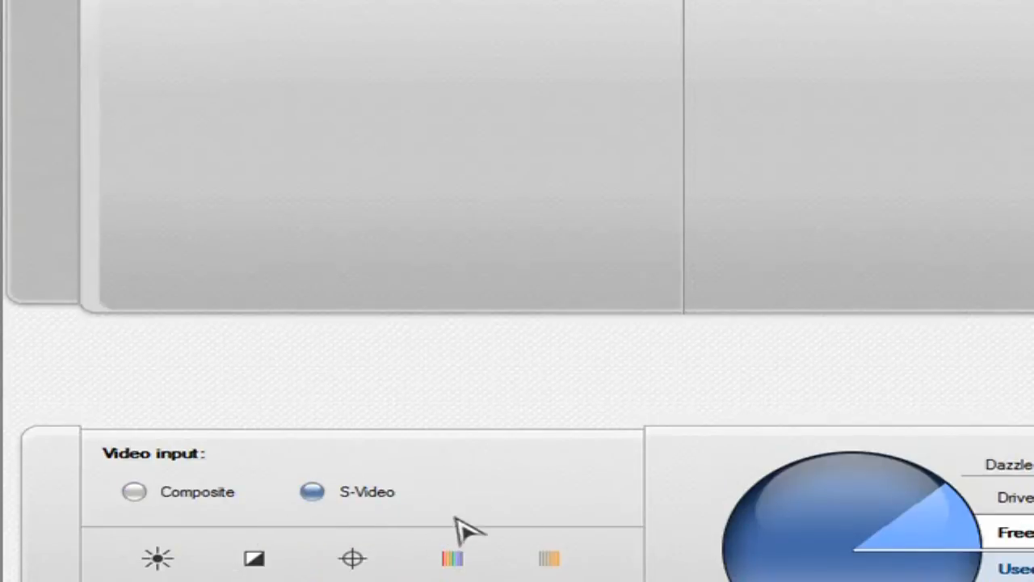
pyautogui.moveTo(387, 485)
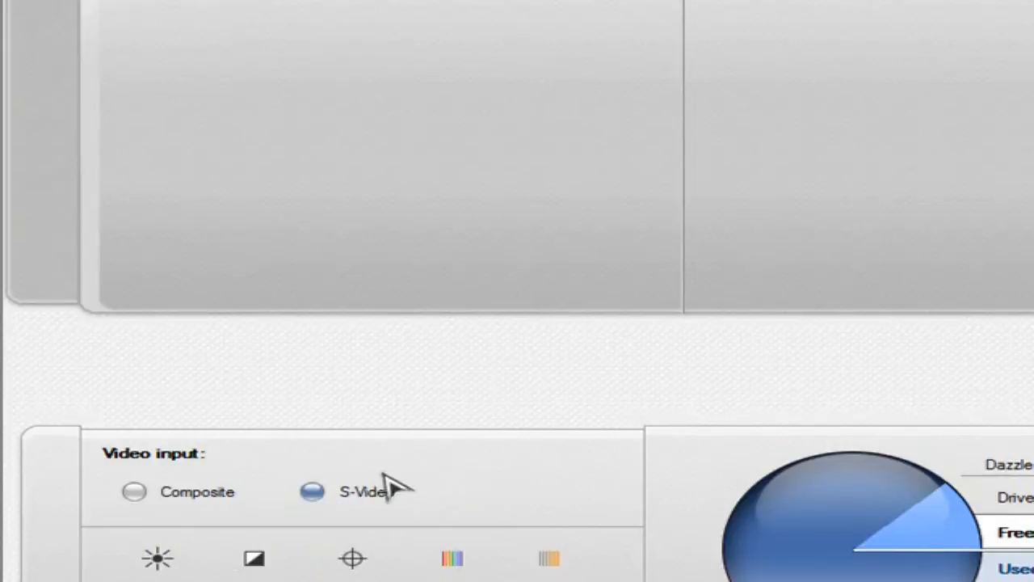
pyautogui.moveTo(396, 509)
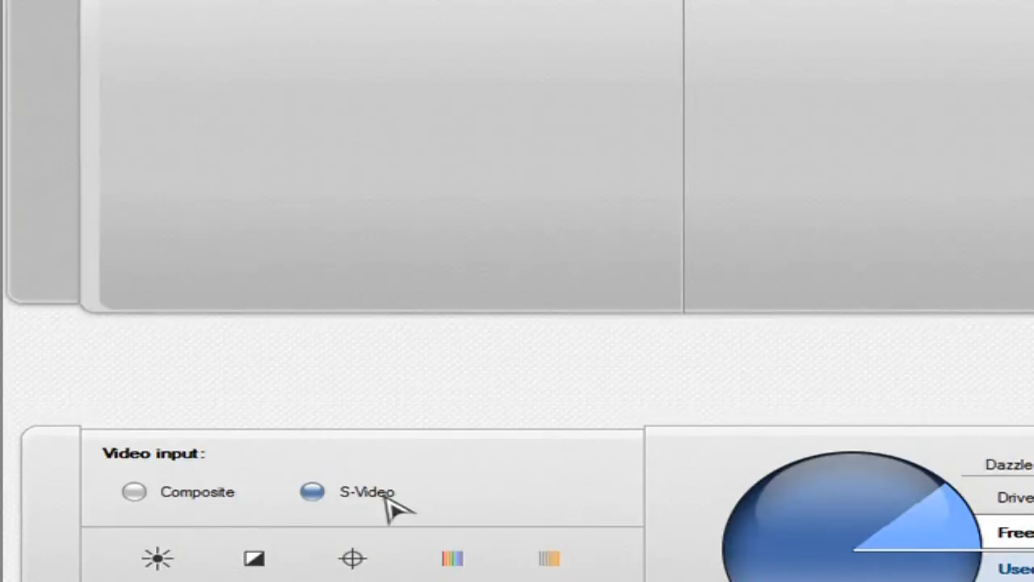
pyautogui.click(233, 61)
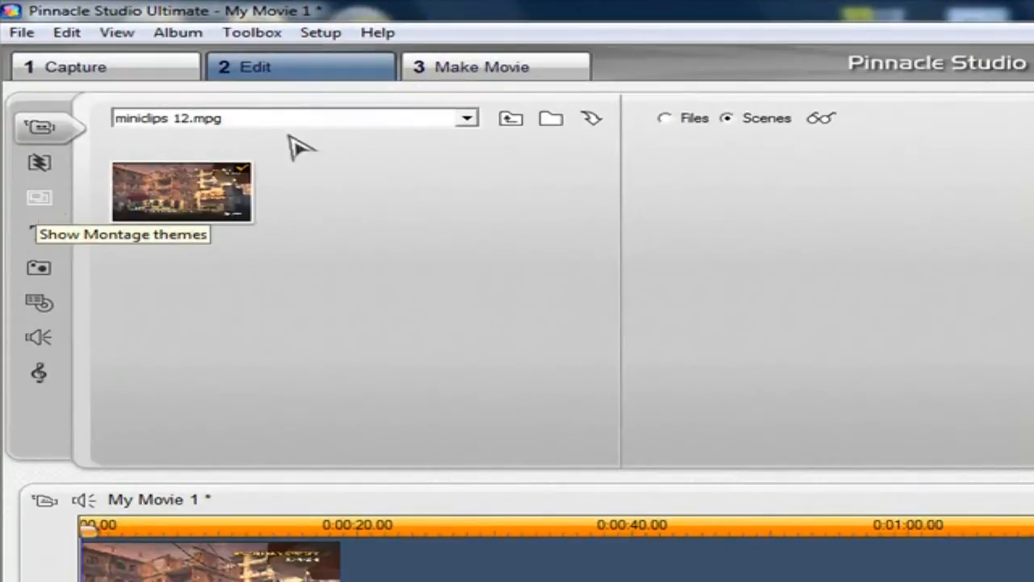
# - Go to Make Movie and choose MPEG-2 as the output file type
pyautogui.click(496, 66)
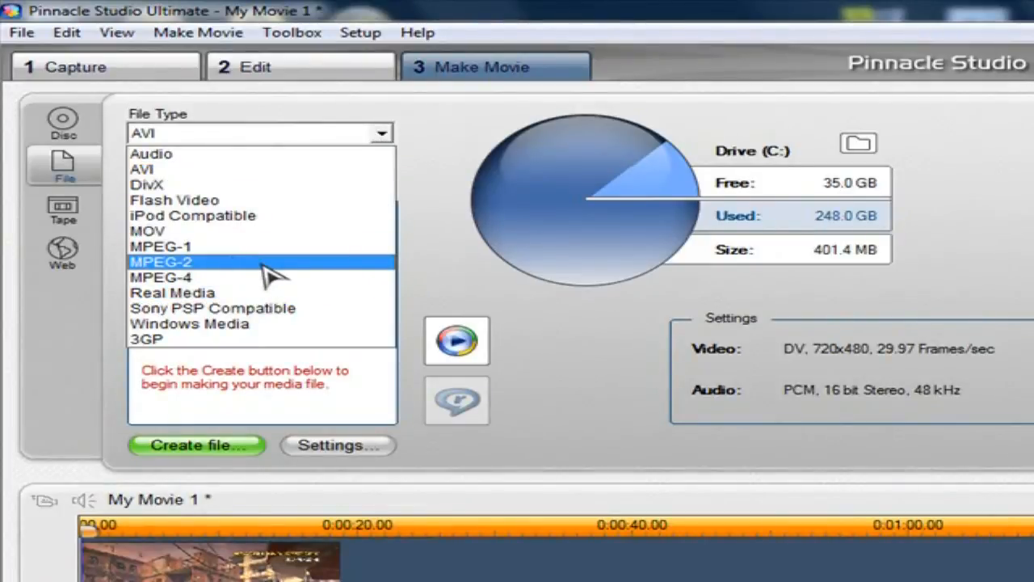
pyautogui.click(162, 262)
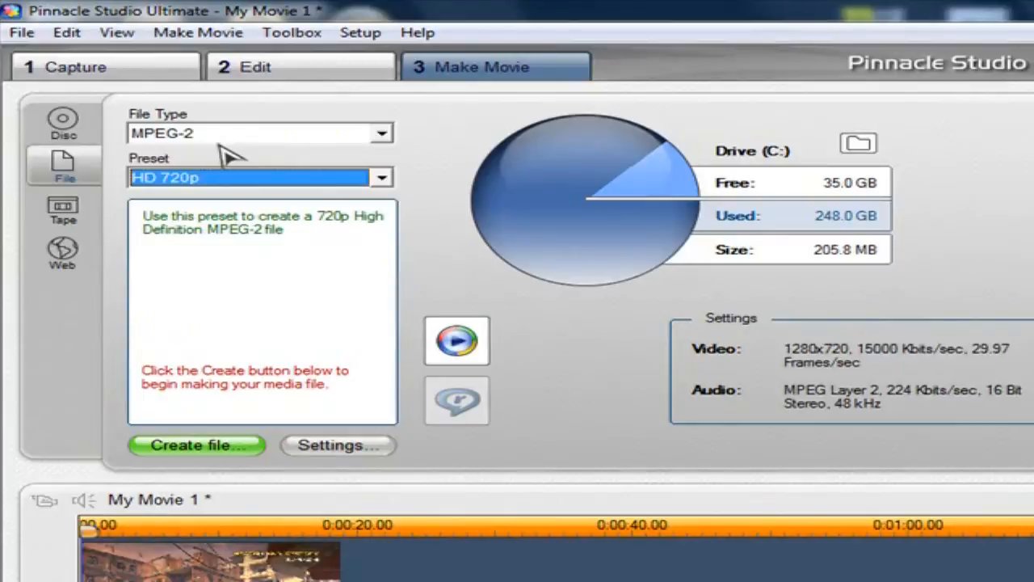
pyautogui.moveTo(230, 181)
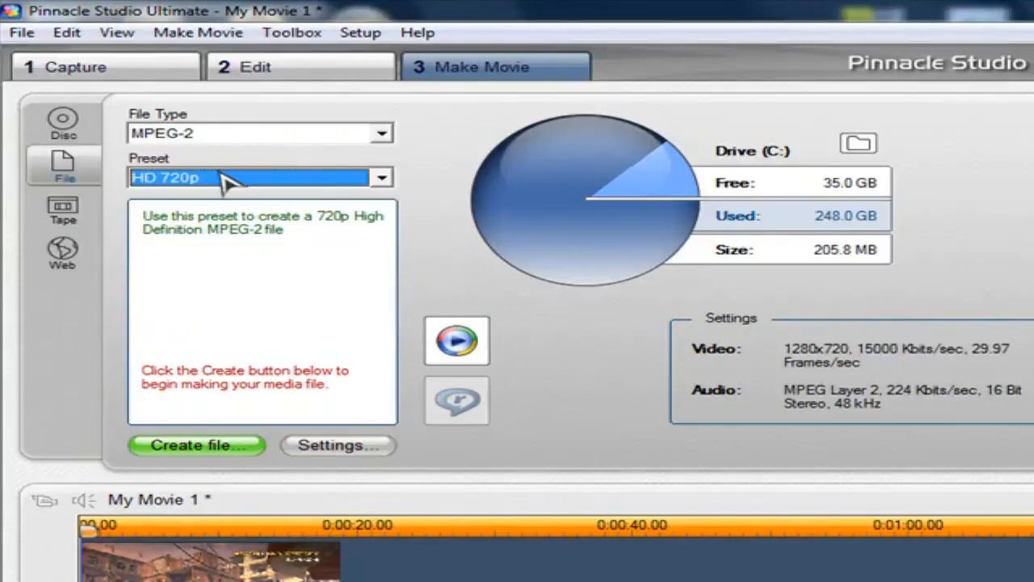
pyautogui.moveTo(213, 186)
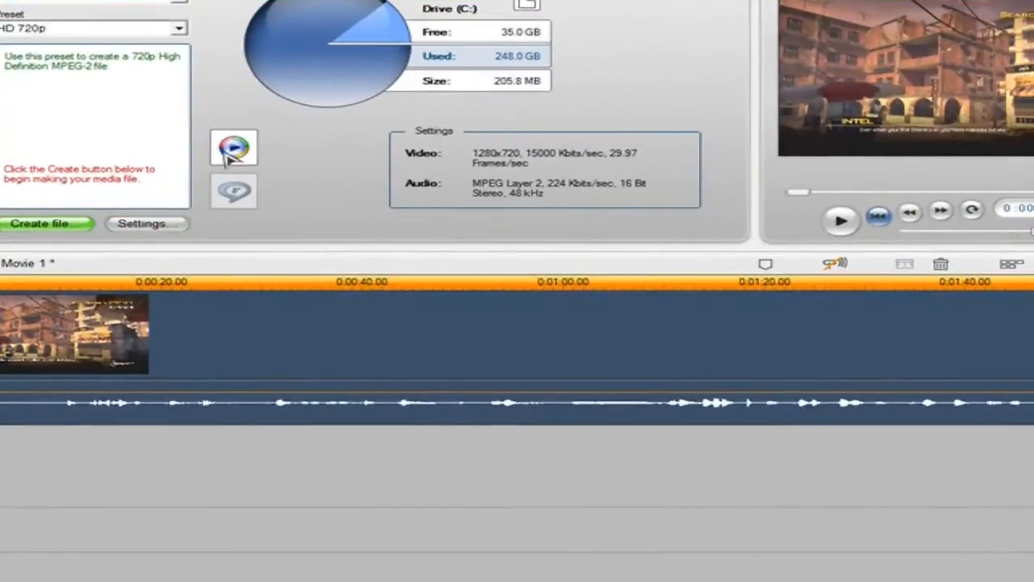
# - Switch the MPEG-2 output to the Custom preset and accept the variable bit rate encoding options
pyautogui.click(145, 223)
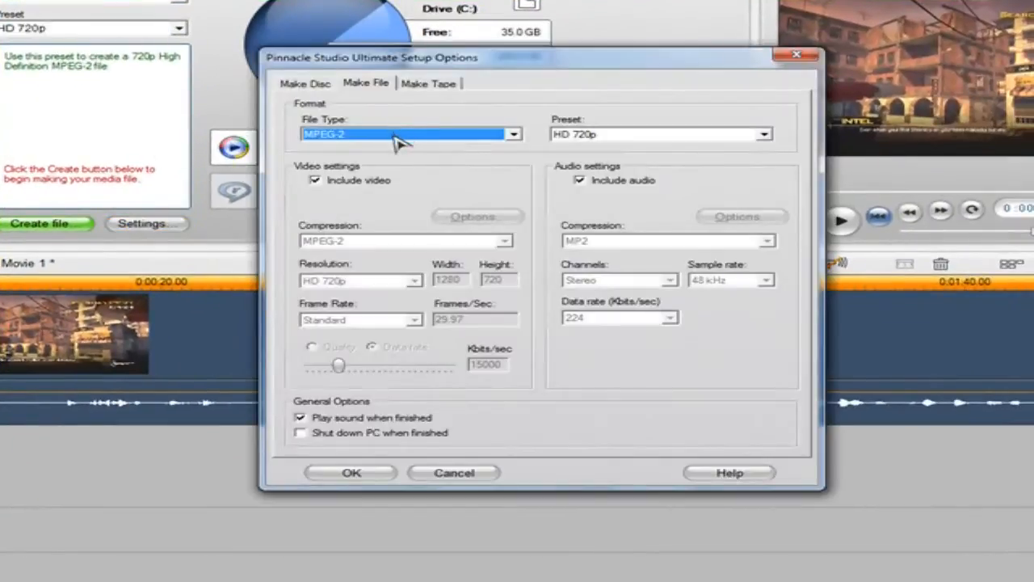
pyautogui.click(763, 134)
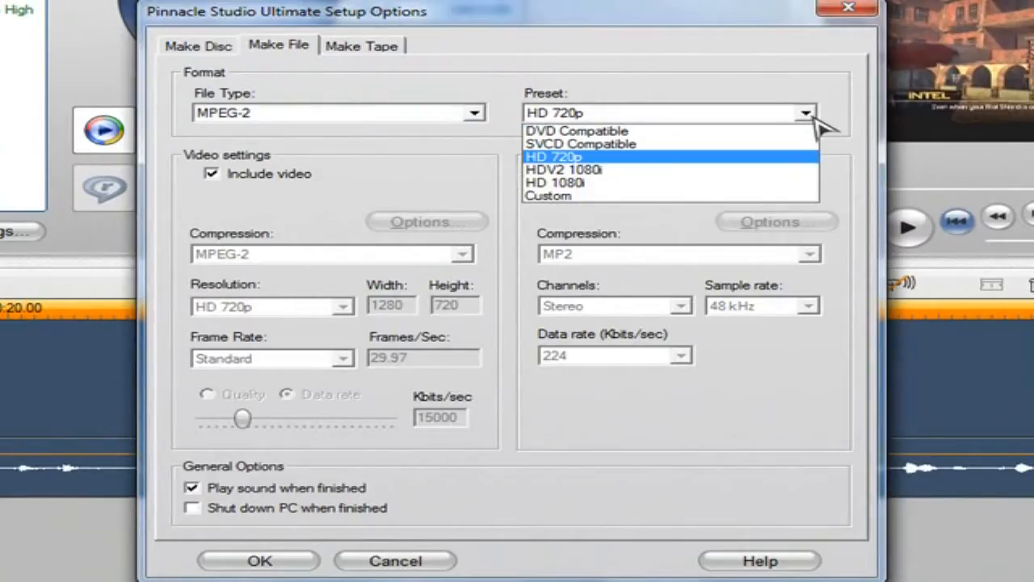
pyautogui.click(548, 196)
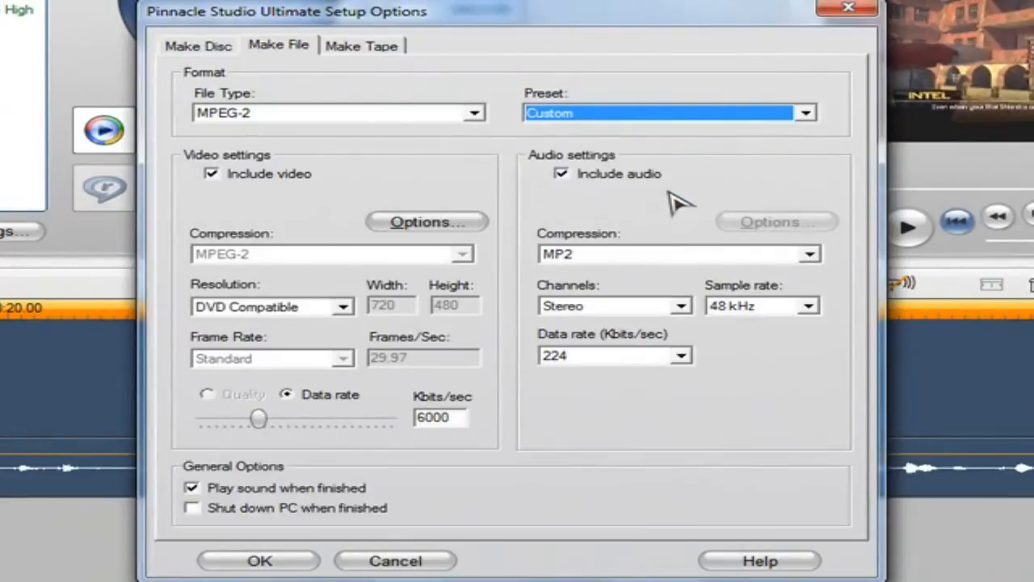
pyautogui.moveTo(622, 275)
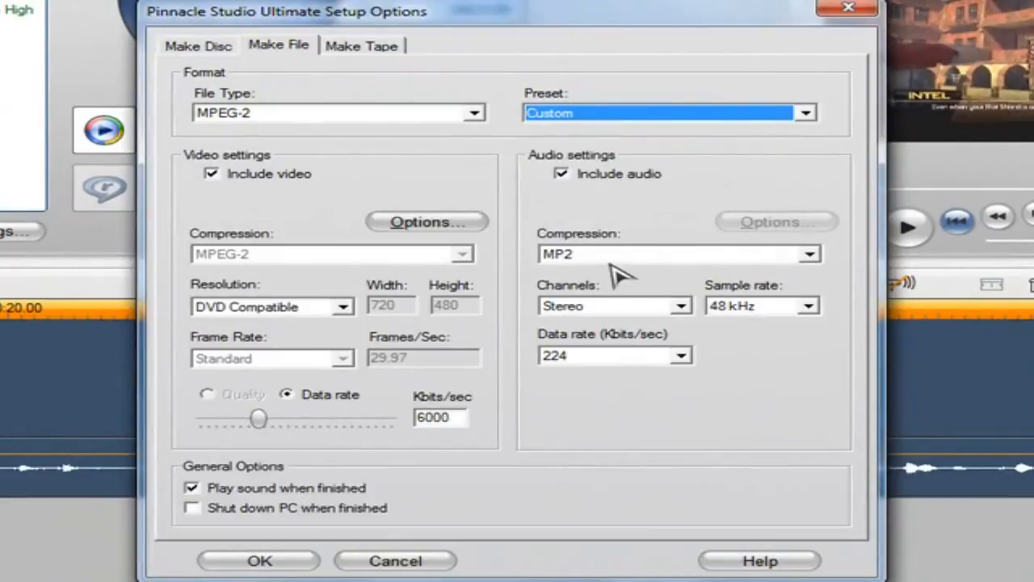
pyautogui.moveTo(682, 334)
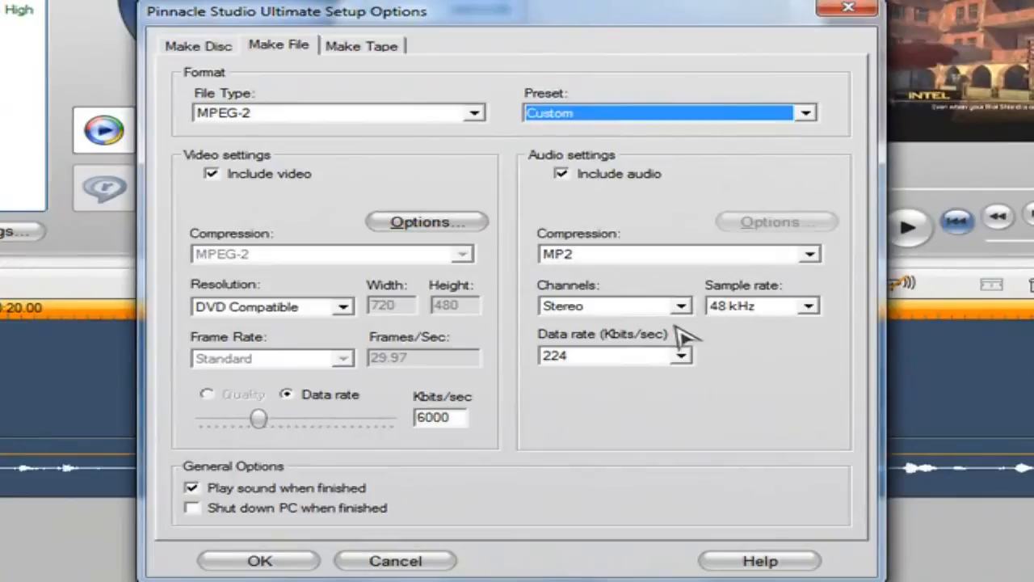
pyautogui.click(678, 254)
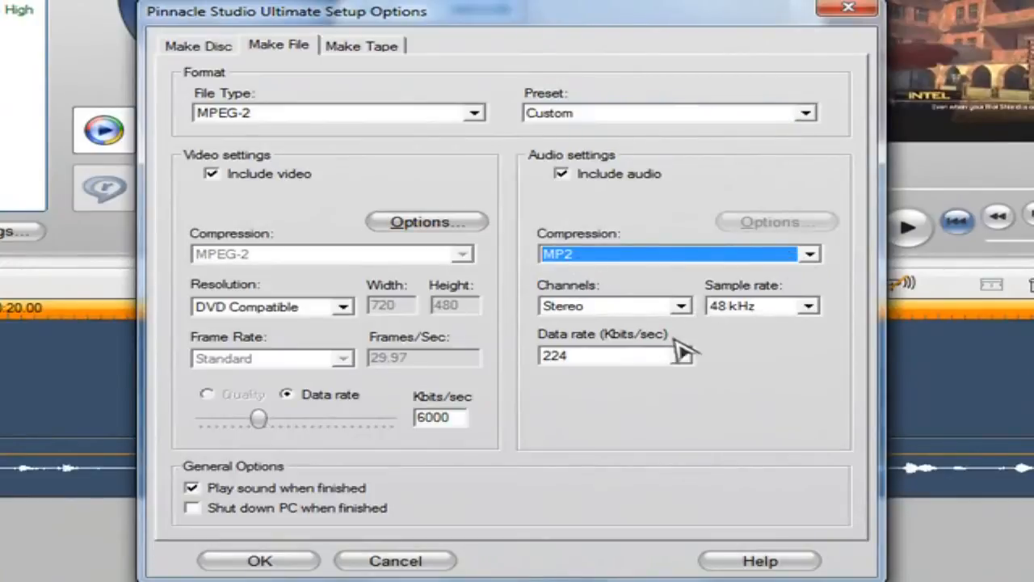
pyautogui.click(426, 221)
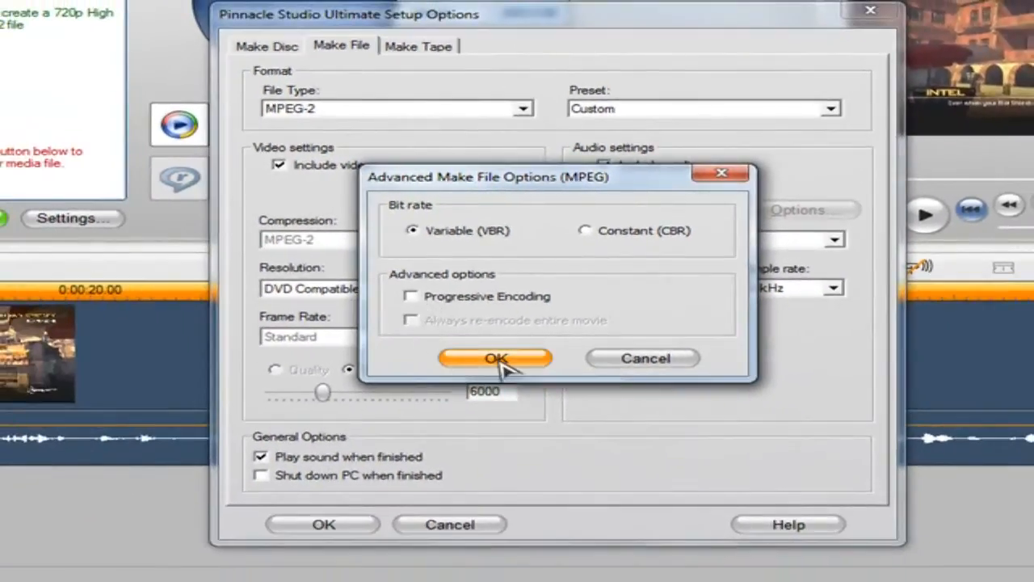
pyautogui.click(496, 359)
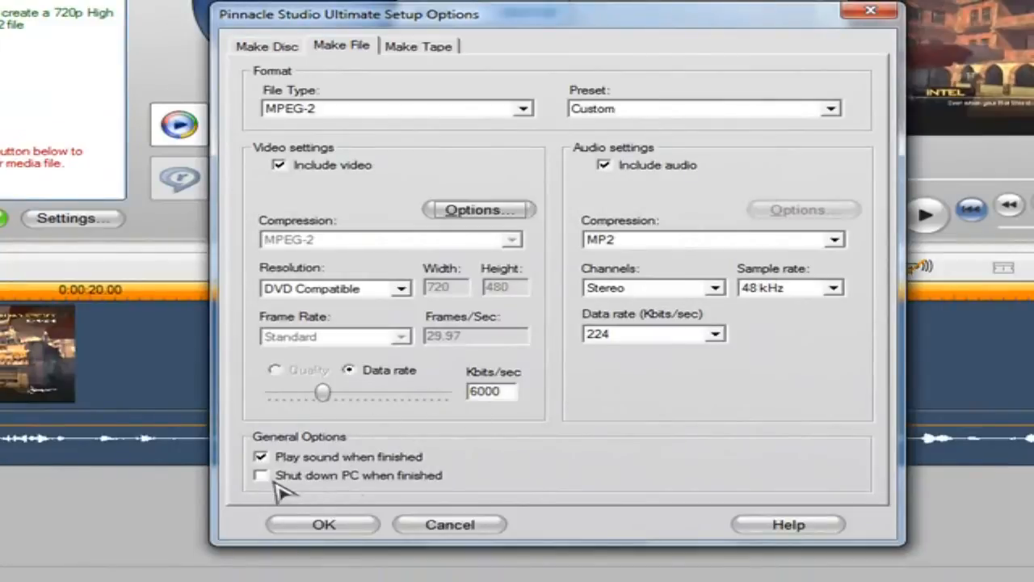
pyautogui.moveTo(371, 472)
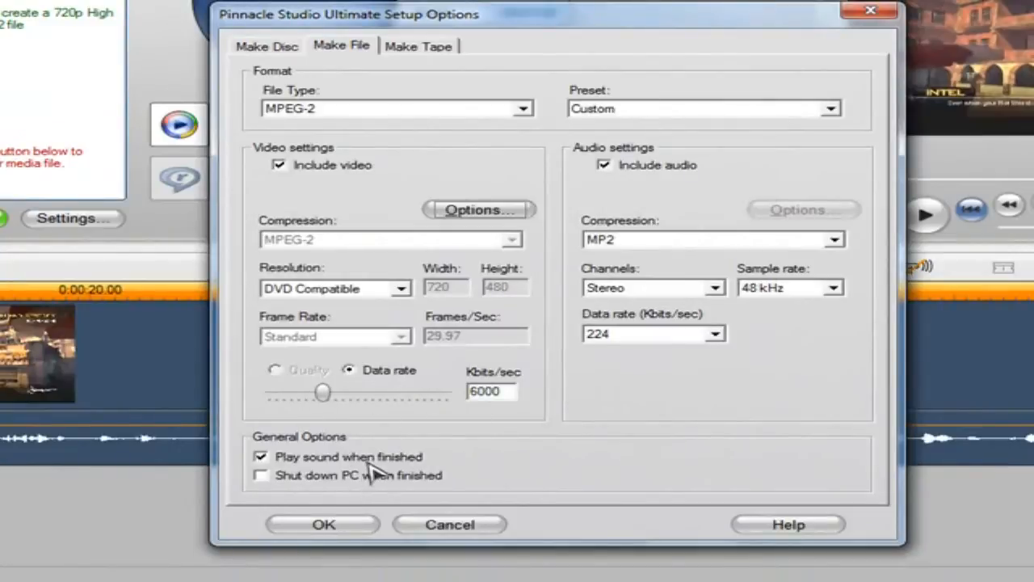
pyautogui.moveTo(363, 444)
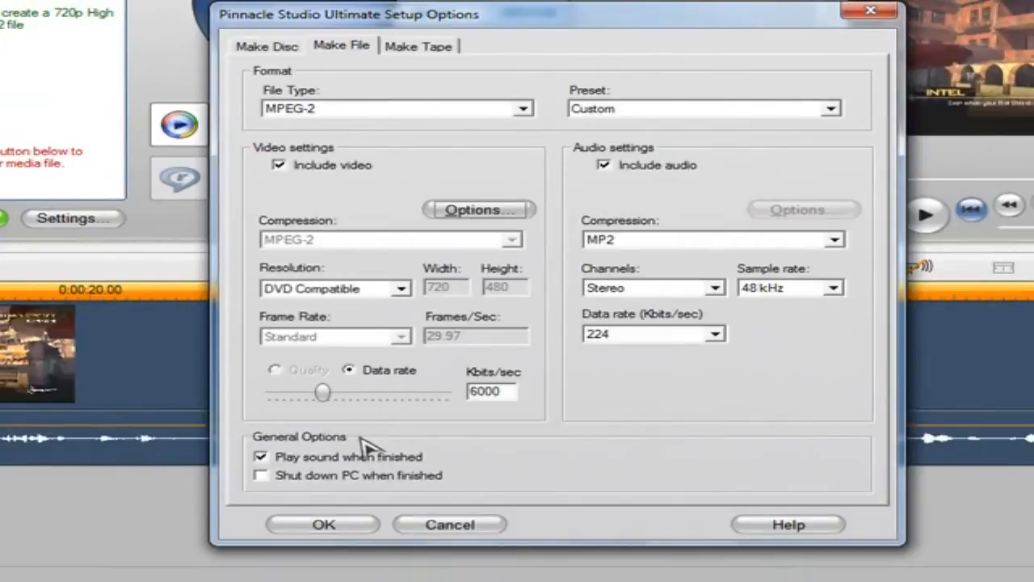
# - Settle the video data rate slider at 8000 kbps and apply the custom output settings
pyautogui.moveTo(323, 393); pyautogui.dragTo(355, 393)
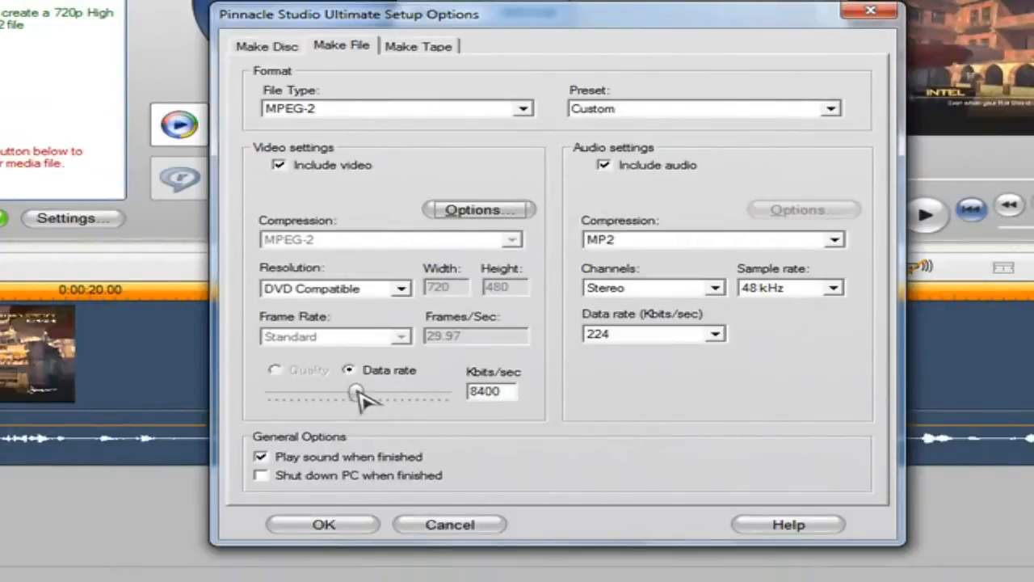
pyautogui.moveTo(359, 395); pyautogui.dragTo(349, 394)
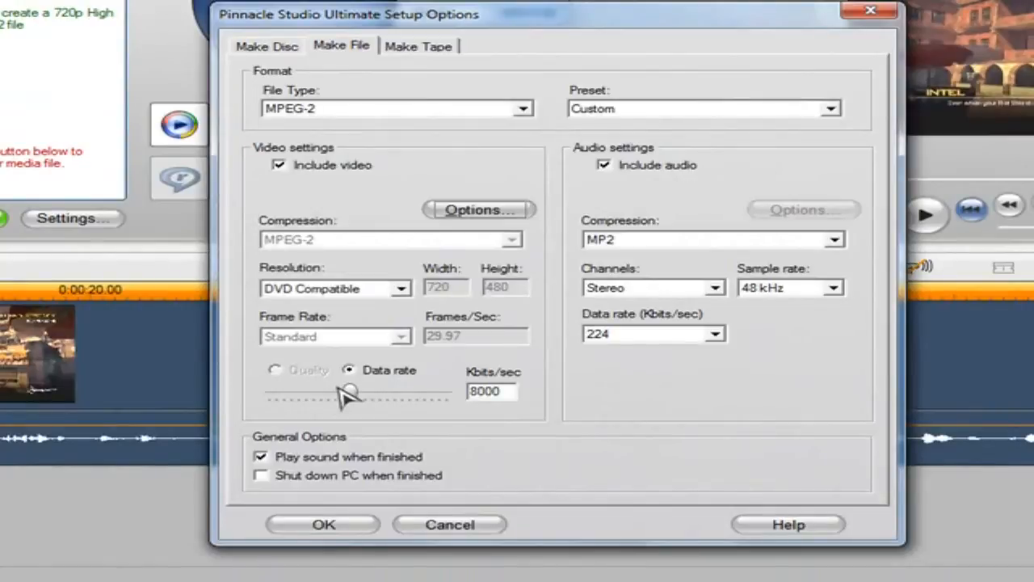
pyautogui.moveTo(349, 392); pyautogui.dragTo(343, 393)
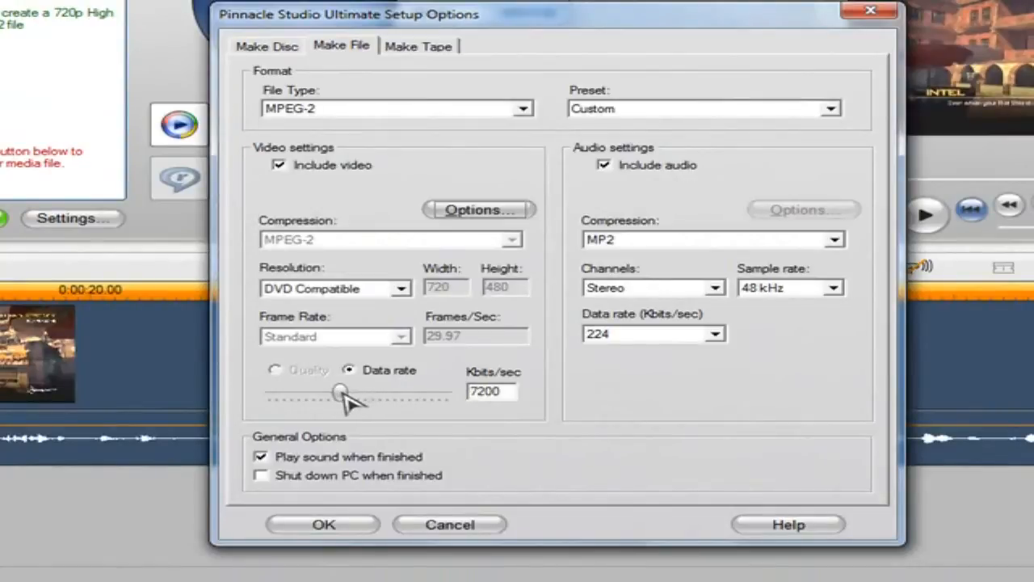
pyautogui.moveTo(337, 393); pyautogui.dragTo(353, 393)
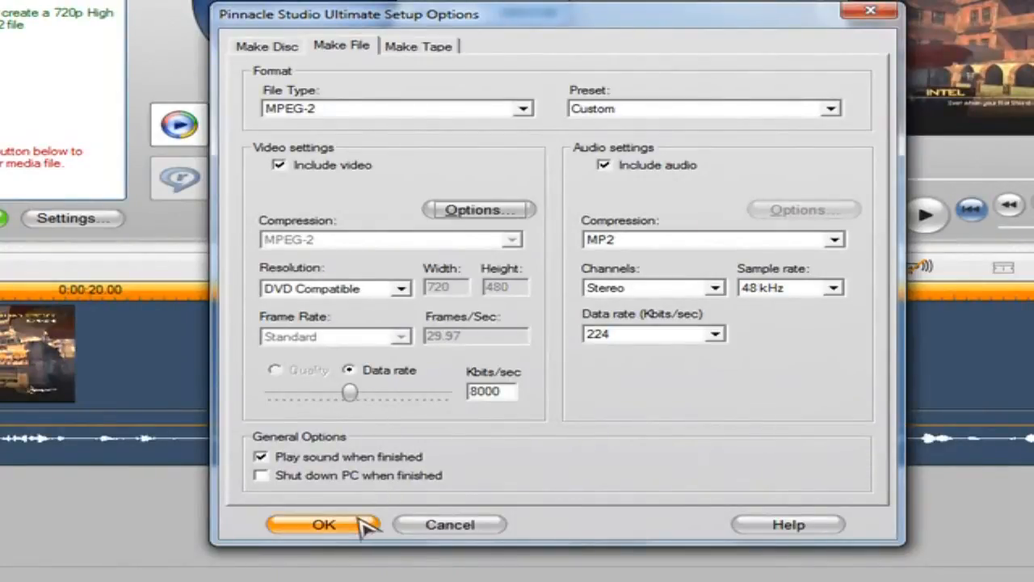
pyautogui.click(323, 523)
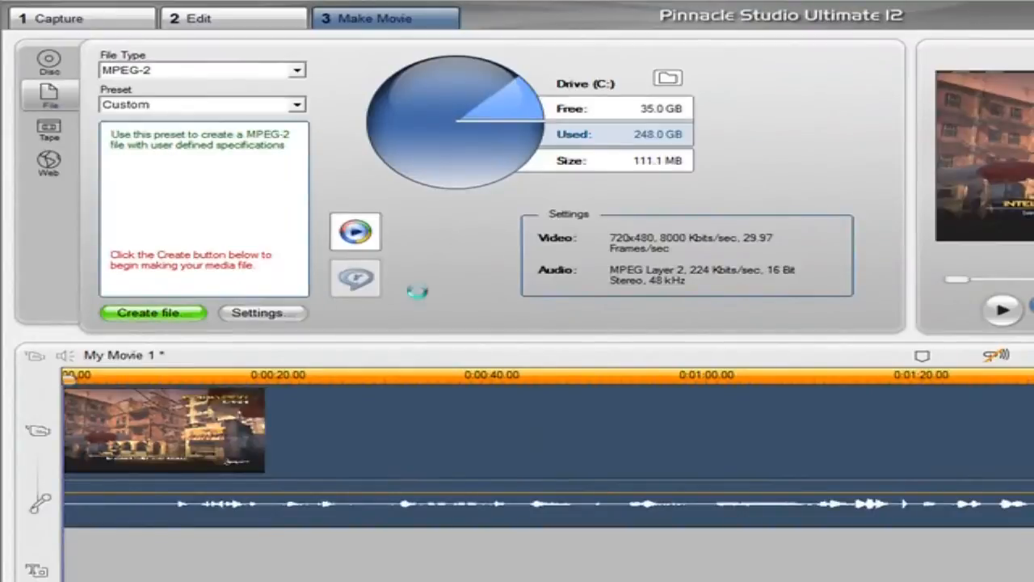
pyautogui.click(152, 313)
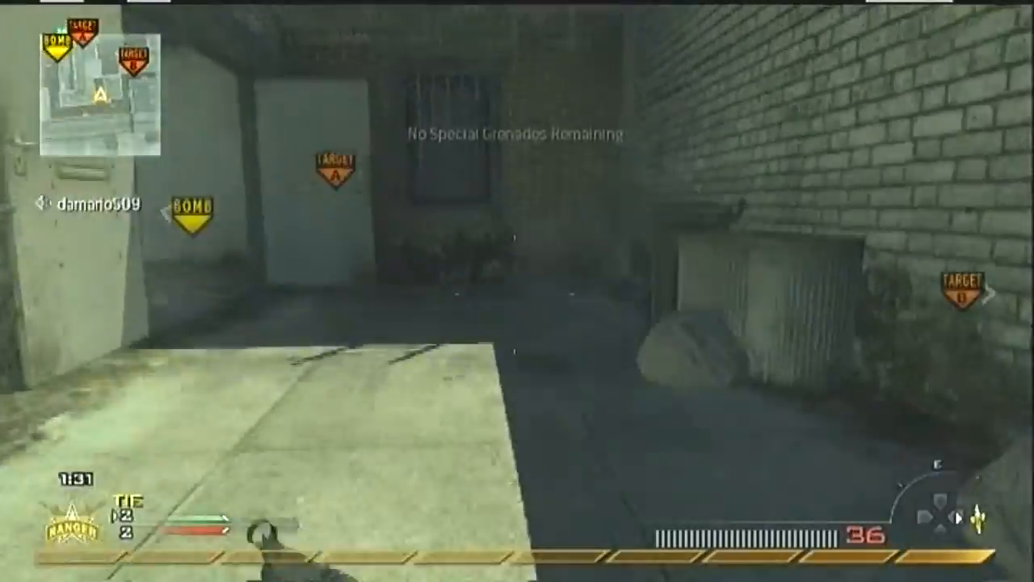
pyautogui.moveTo(517, 291)
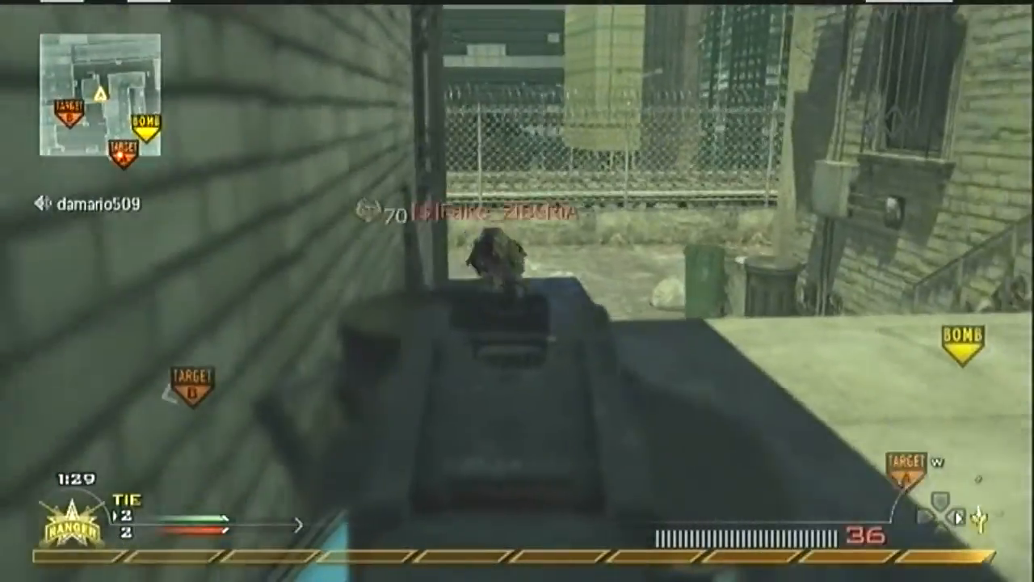